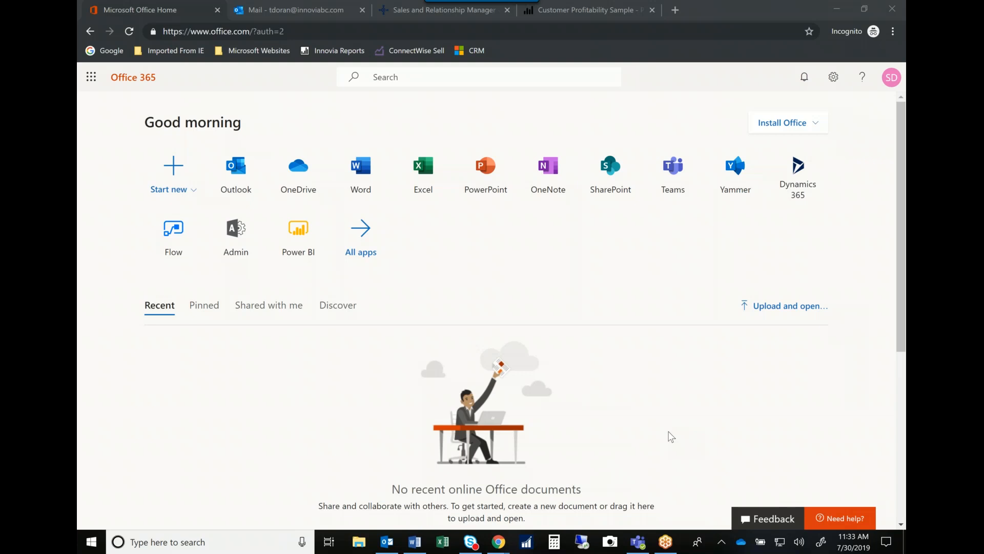
{"action": "mouse_move", "coordinate": [672, 323]}
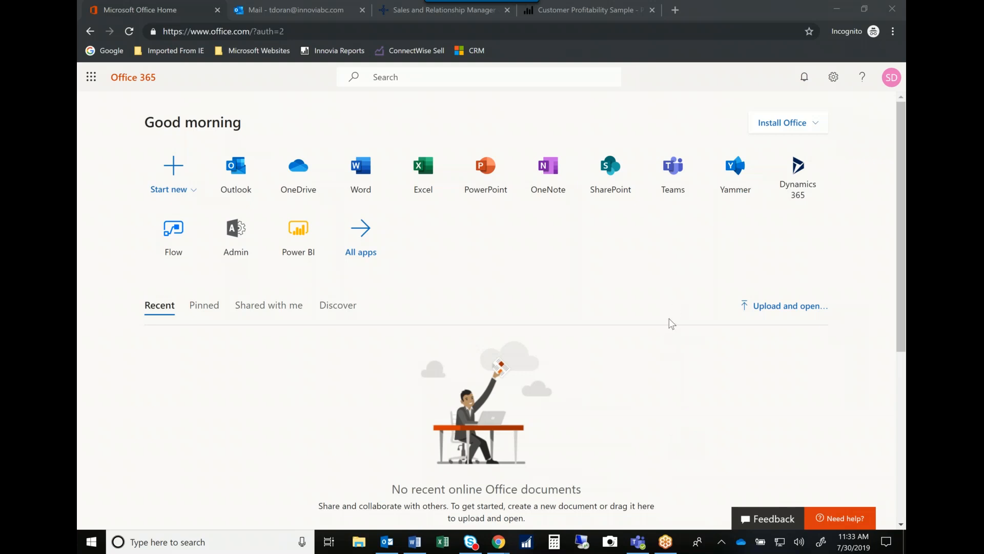
{"action": "mouse_move", "coordinate": [901, 46]}
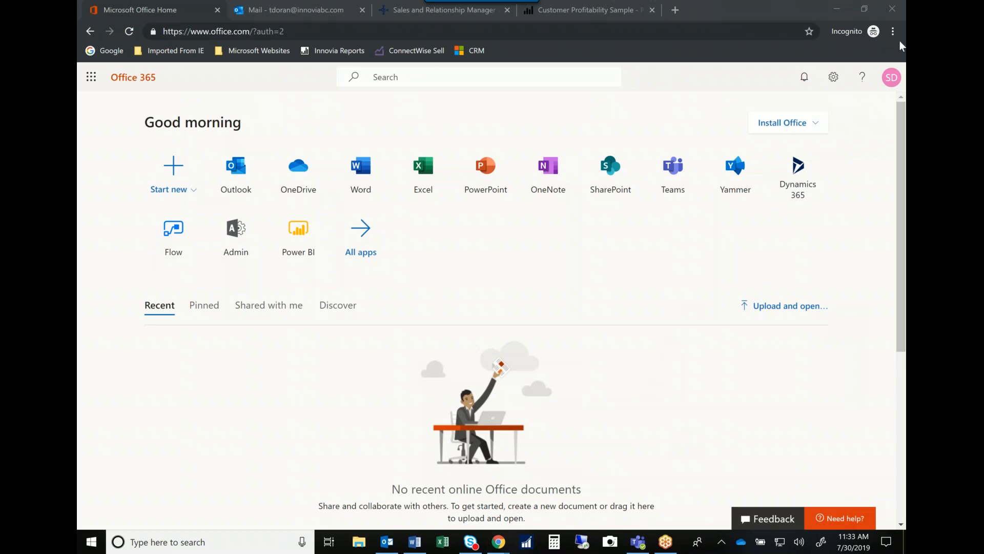
{"action": "mouse_move", "coordinate": [705, 258]}
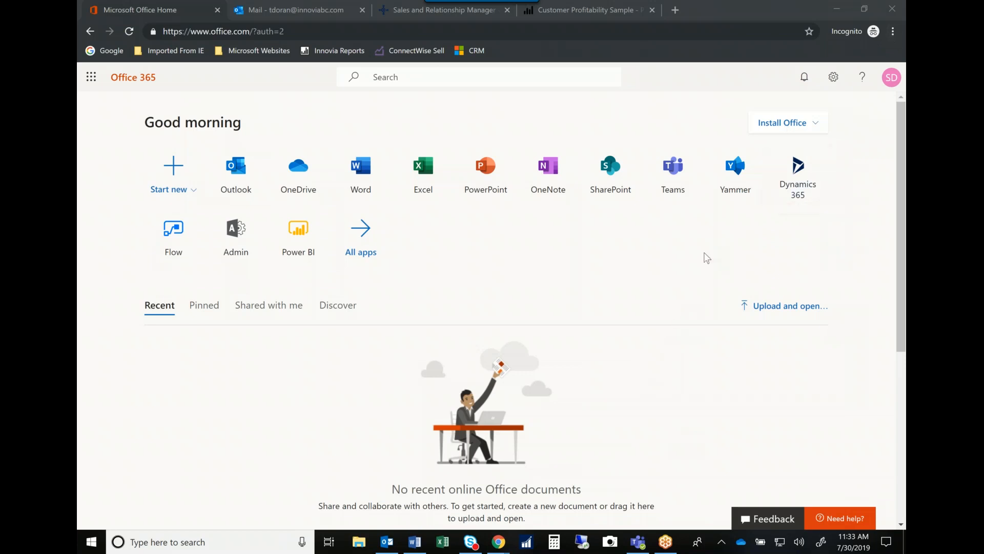
{"action": "mouse_move", "coordinate": [526, 261]}
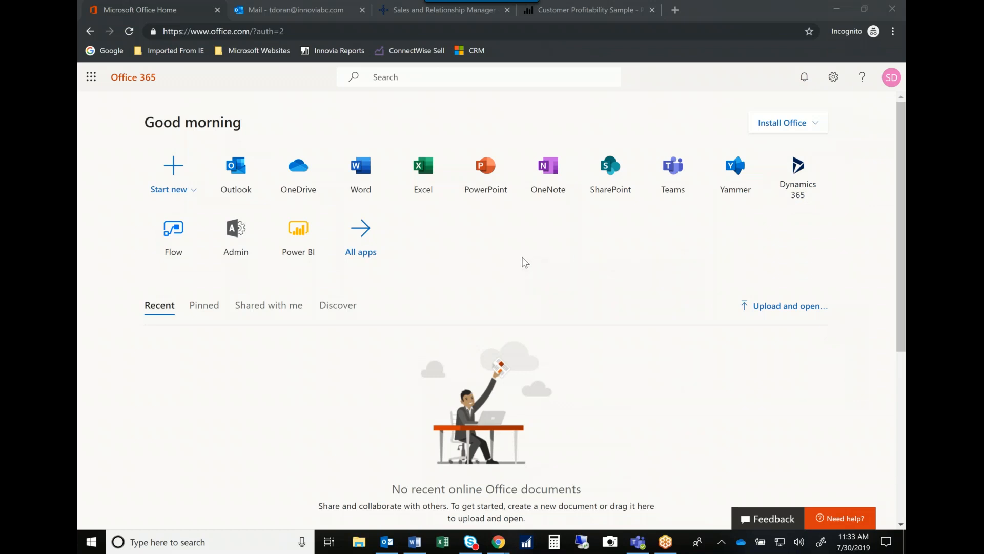
{"action": "mouse_move", "coordinate": [474, 248]}
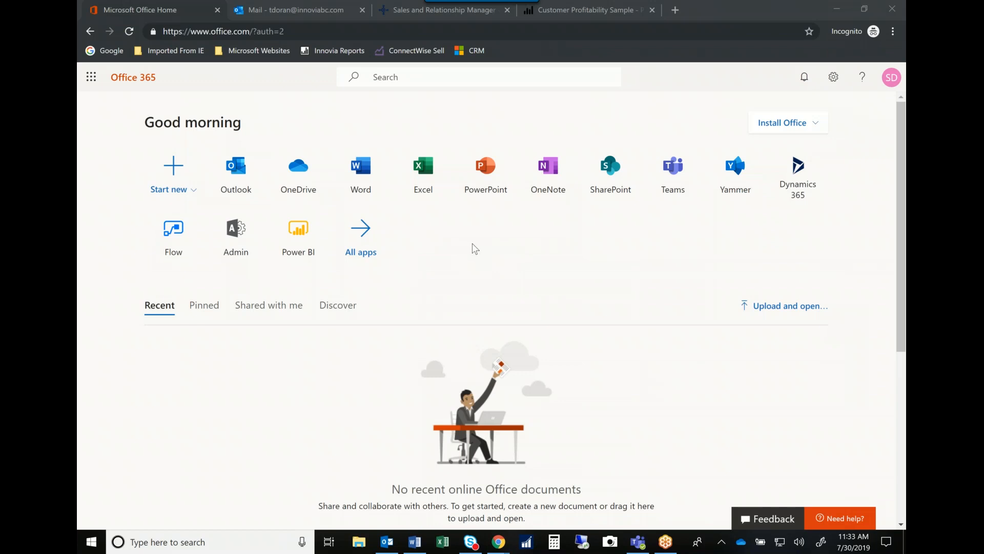
{"action": "mouse_move", "coordinate": [465, 244]}
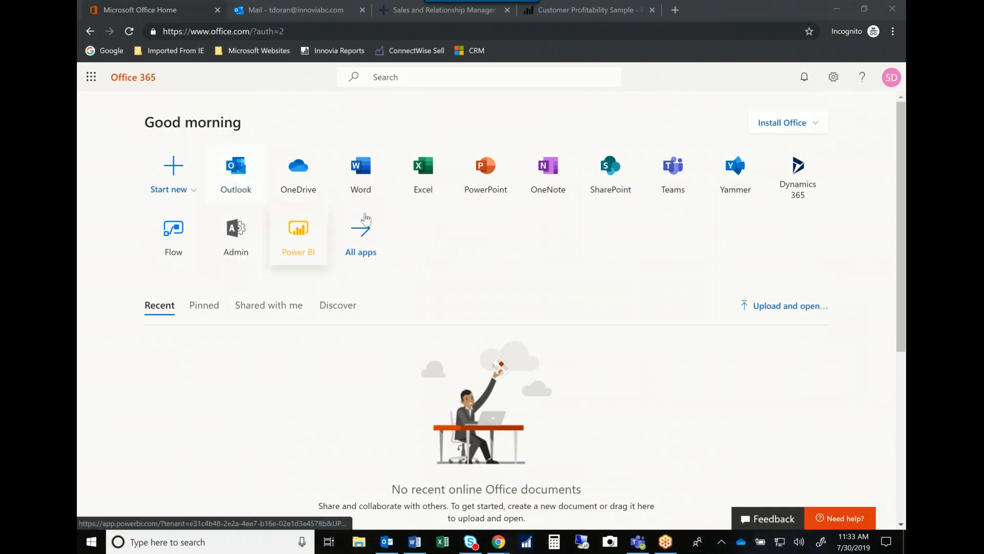
{"action": "mouse_move", "coordinate": [831, 207]}
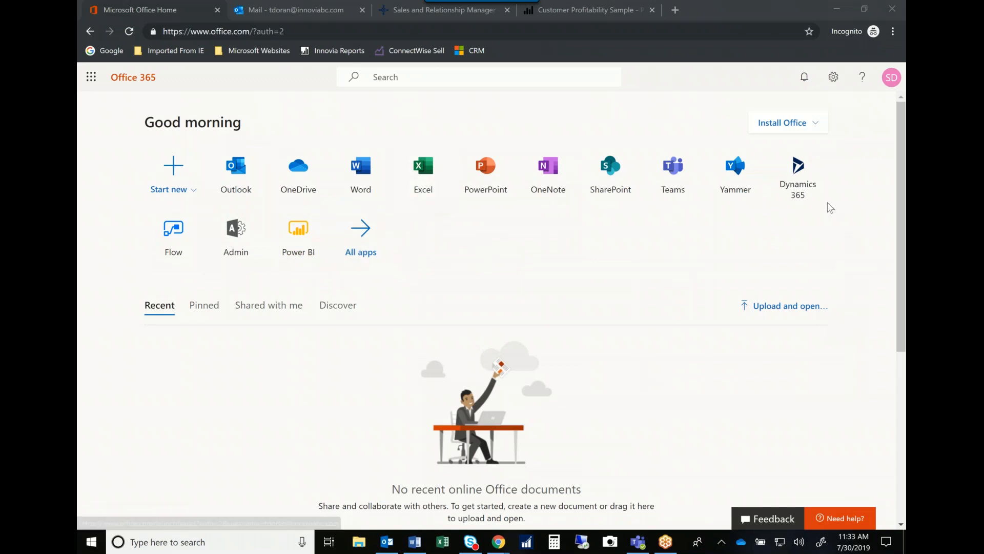
{"action": "mouse_move", "coordinate": [789, 193]}
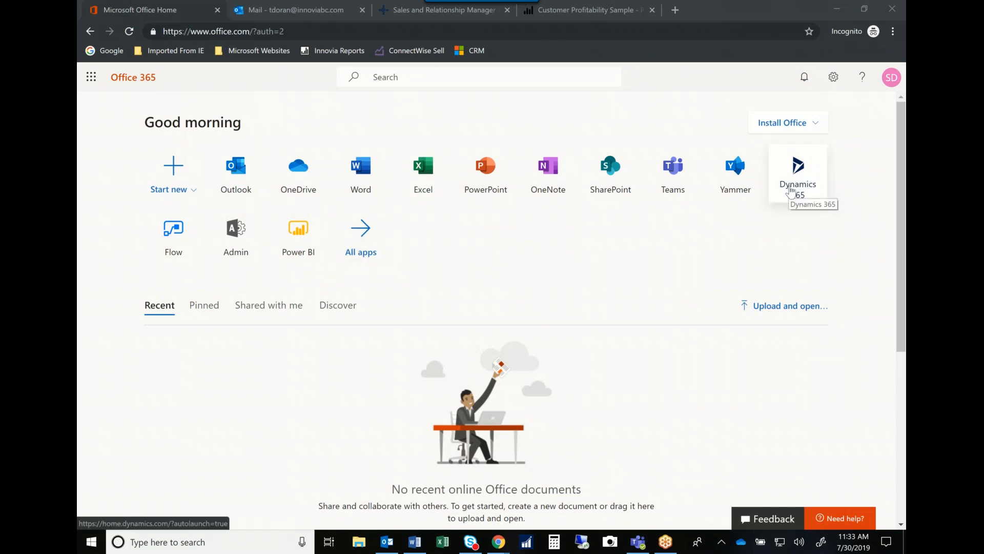
{"action": "mouse_move", "coordinate": [340, 125]}
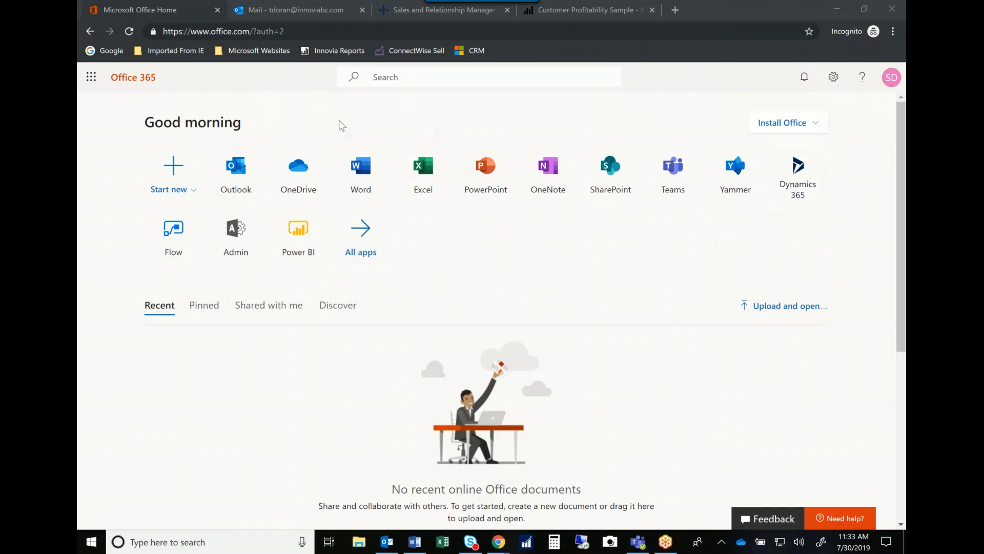
Step: Switch to the Mail browser tab to read the Quote 1007 message in the Inbox
{"action": "left_click", "coordinate": [290, 10]}
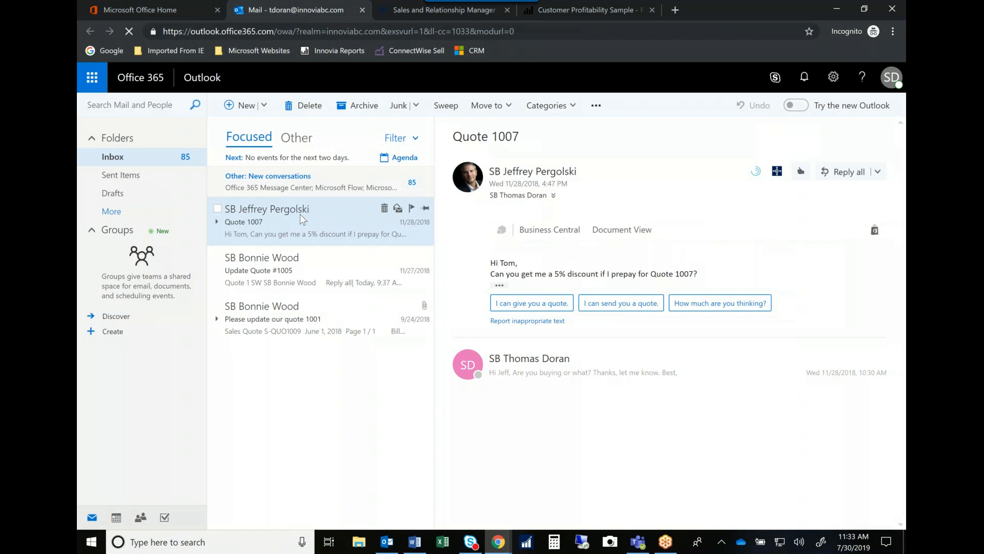
{"action": "mouse_move", "coordinate": [311, 227]}
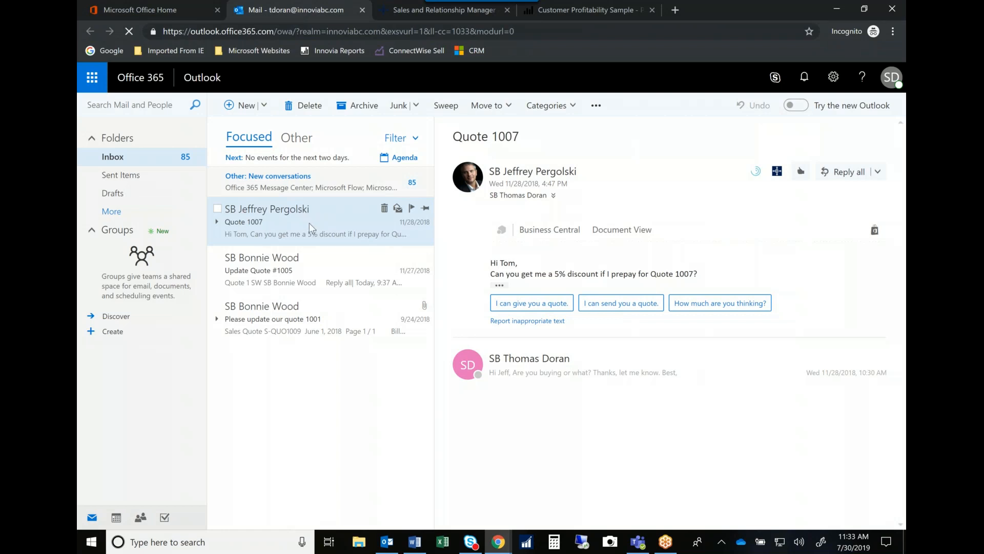
{"action": "mouse_move", "coordinate": [264, 221]}
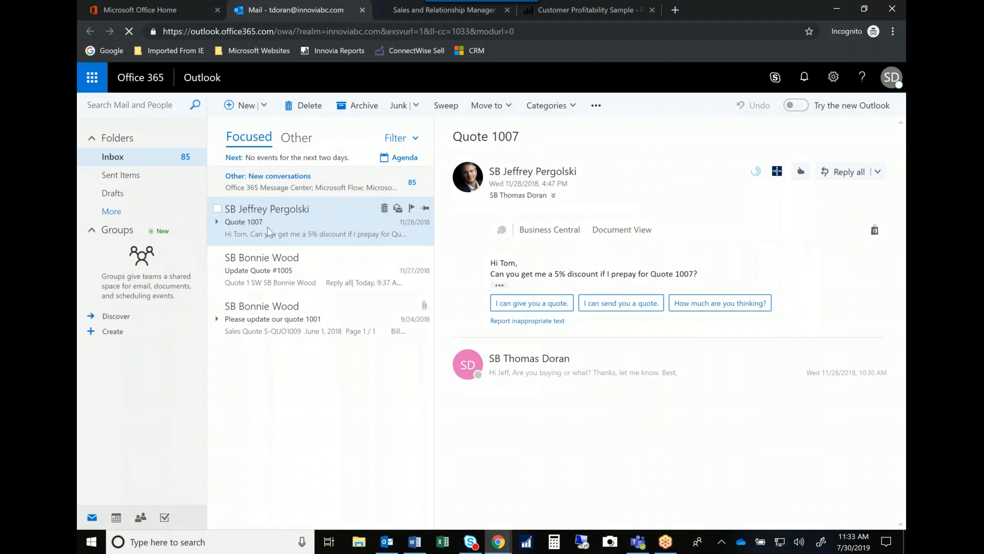
{"action": "mouse_move", "coordinate": [261, 232]}
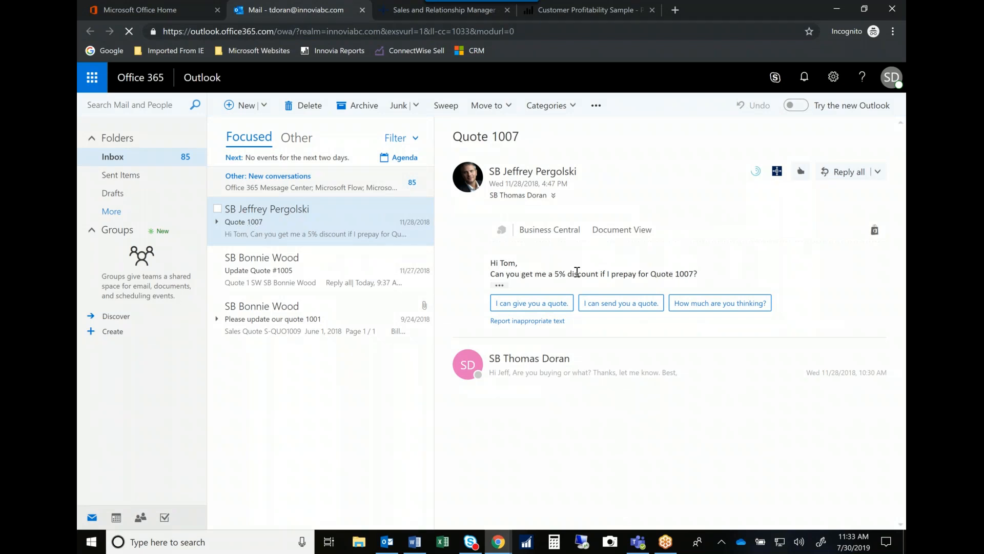
{"action": "mouse_move", "coordinate": [647, 279]}
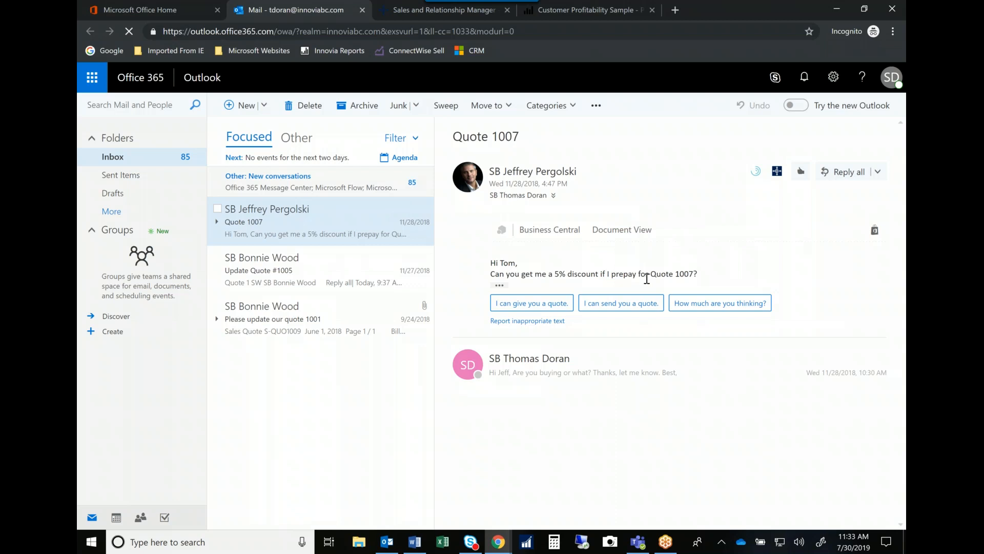
{"action": "mouse_move", "coordinate": [648, 269]}
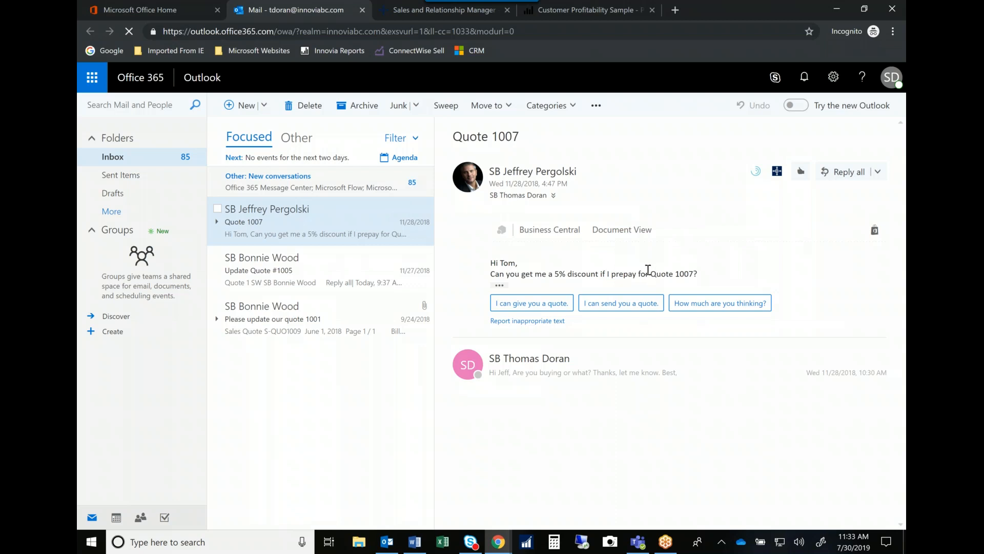
{"action": "mouse_move", "coordinate": [644, 267]}
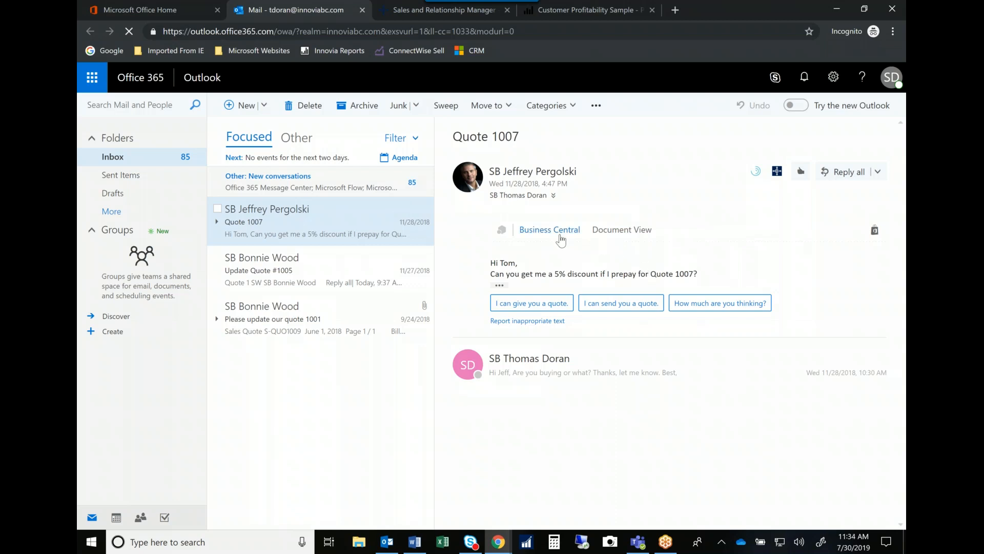
Step: Load the Business Central add-in's sales history for Spotsmeyer's Furnishings in the email
{"action": "left_click", "coordinate": [549, 229]}
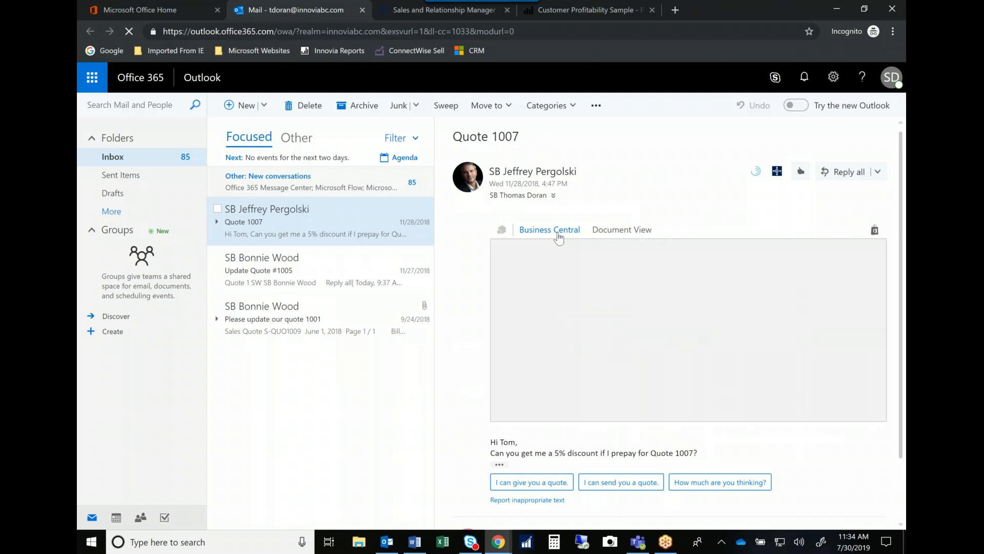
{"action": "left_click", "coordinate": [549, 229]}
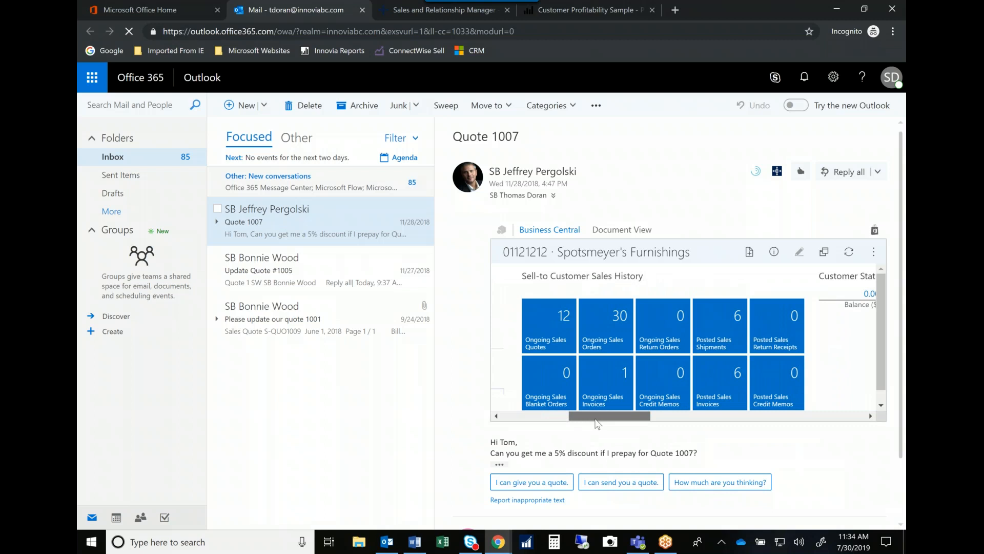
{"action": "mouse_move", "coordinate": [616, 425]}
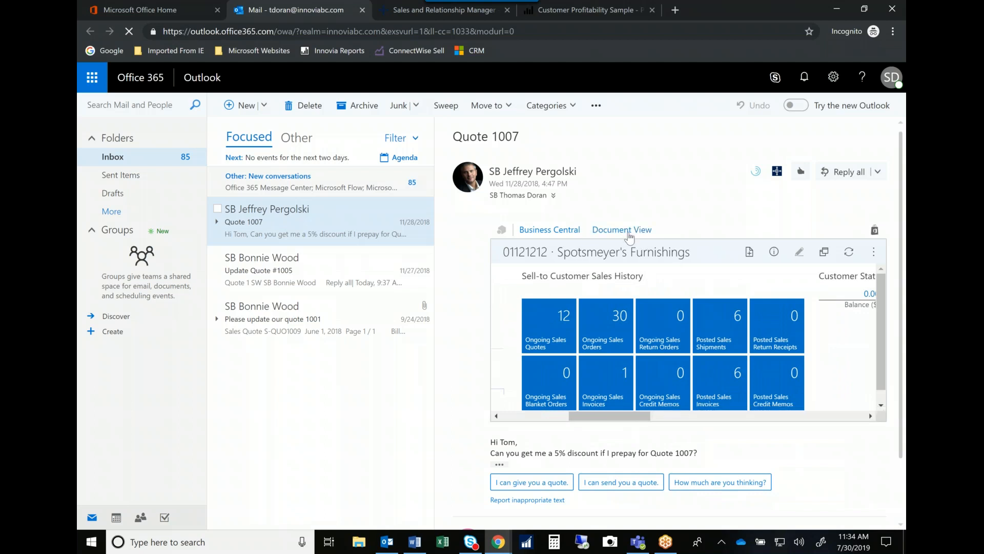
Step: Show Sales Quote 1007 for The Cannon Group PLC with its item lines via Document View
{"action": "left_click", "coordinate": [621, 230]}
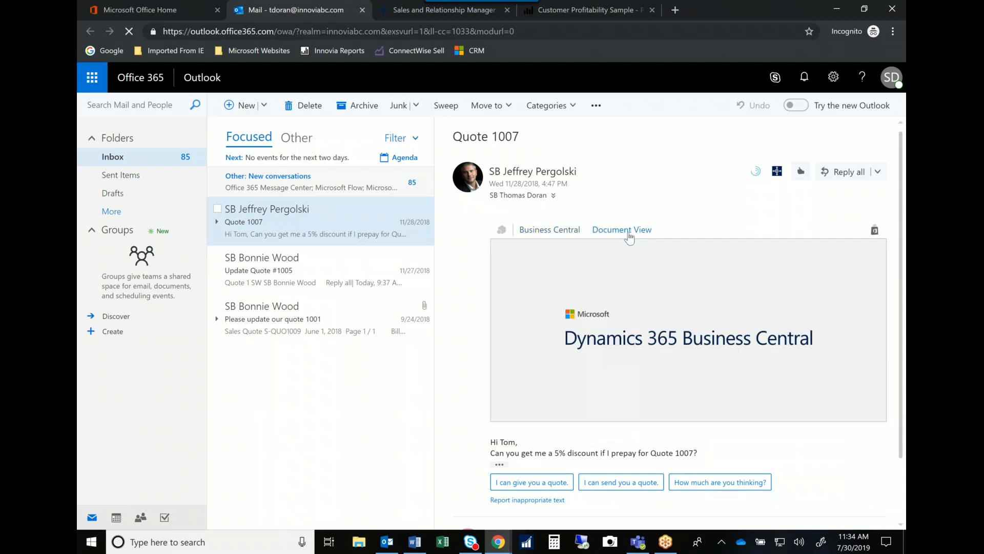
{"action": "left_click", "coordinate": [621, 230]}
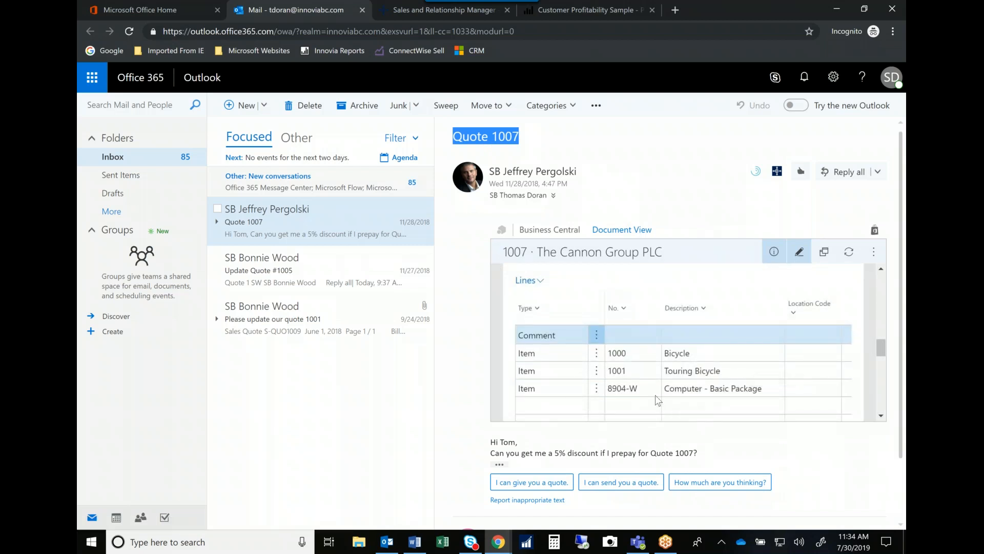
{"action": "mouse_move", "coordinate": [584, 444]}
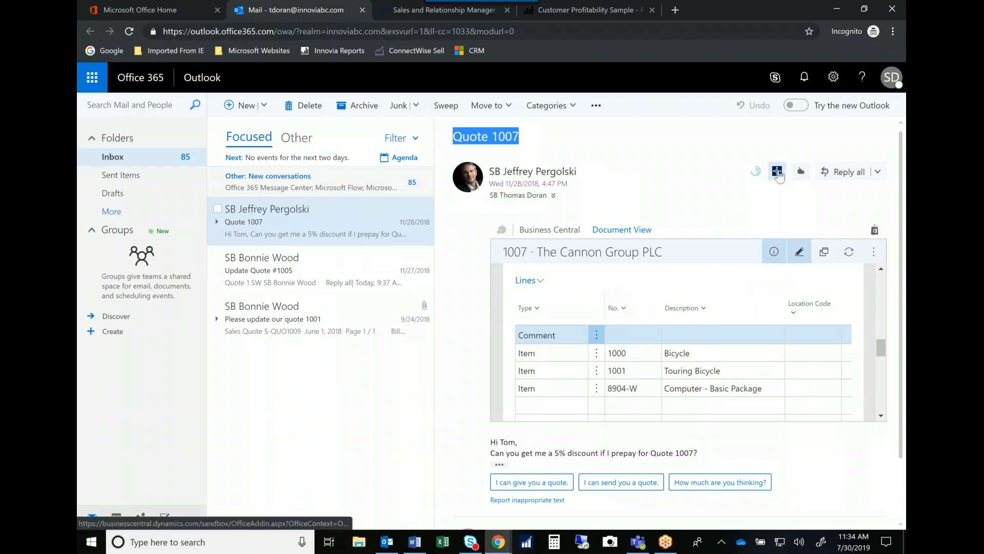
{"action": "left_click", "coordinate": [778, 172]}
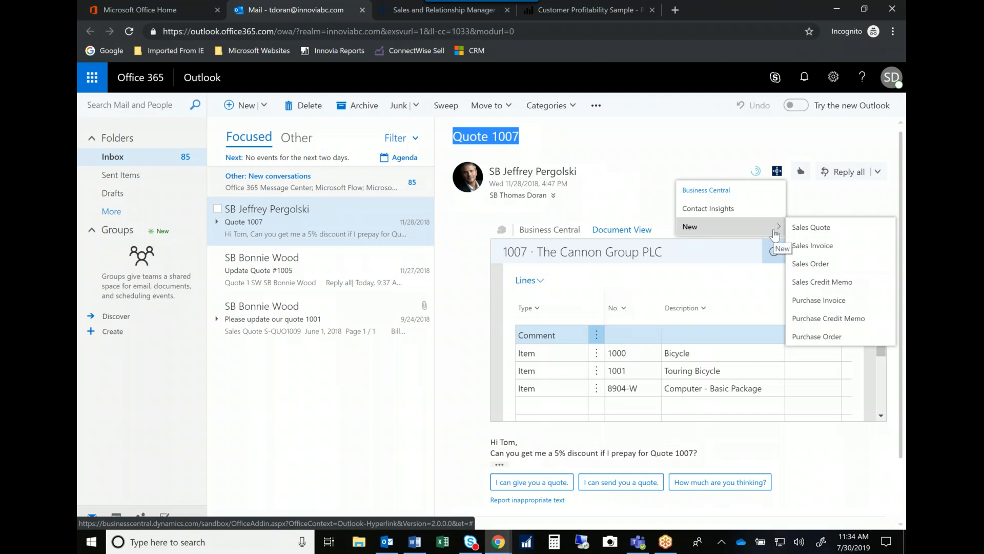
{"action": "left_click", "coordinate": [641, 146]}
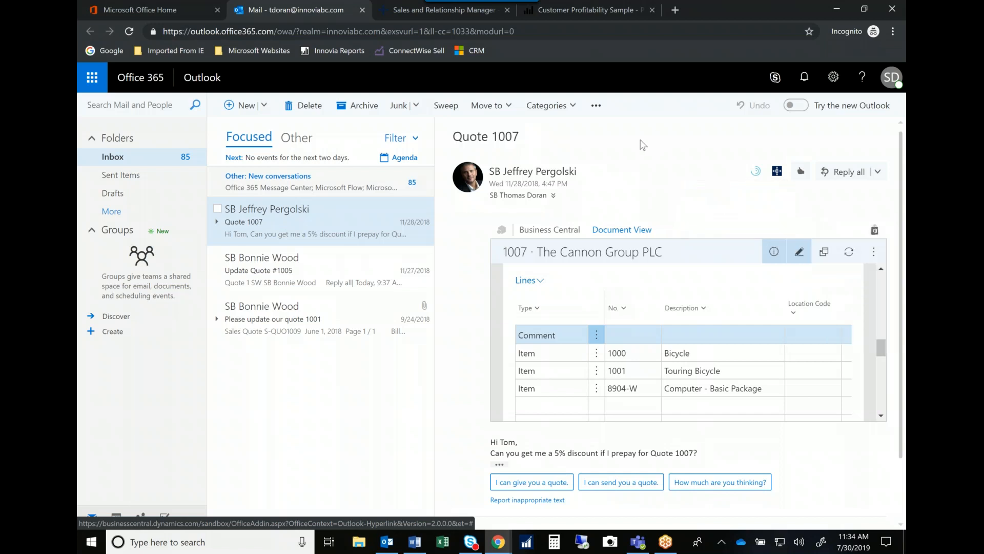
{"action": "mouse_move", "coordinate": [324, 268]}
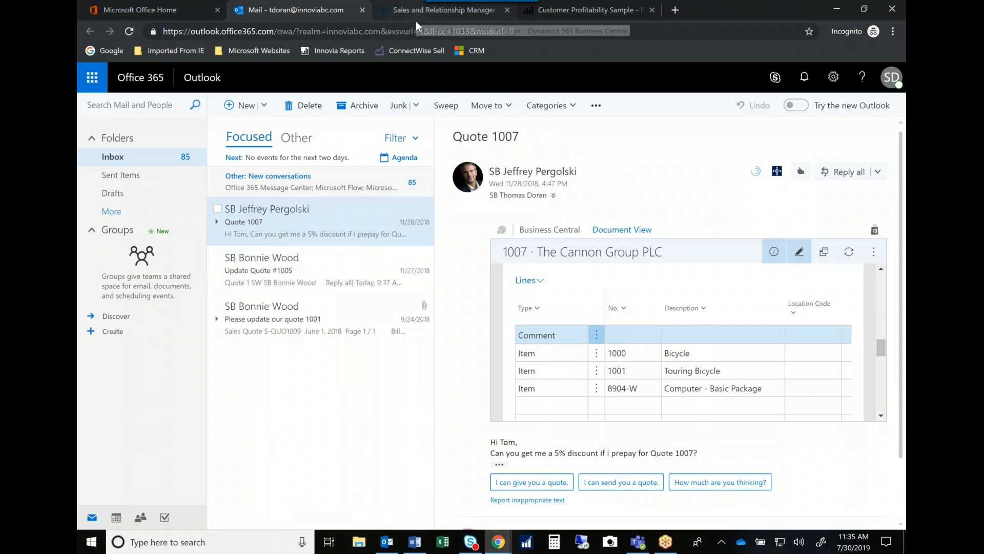
Step: Switch to the Sales and Relationship Manager tab showing the CRONUS USA Demo role center
{"action": "left_click", "coordinate": [443, 10]}
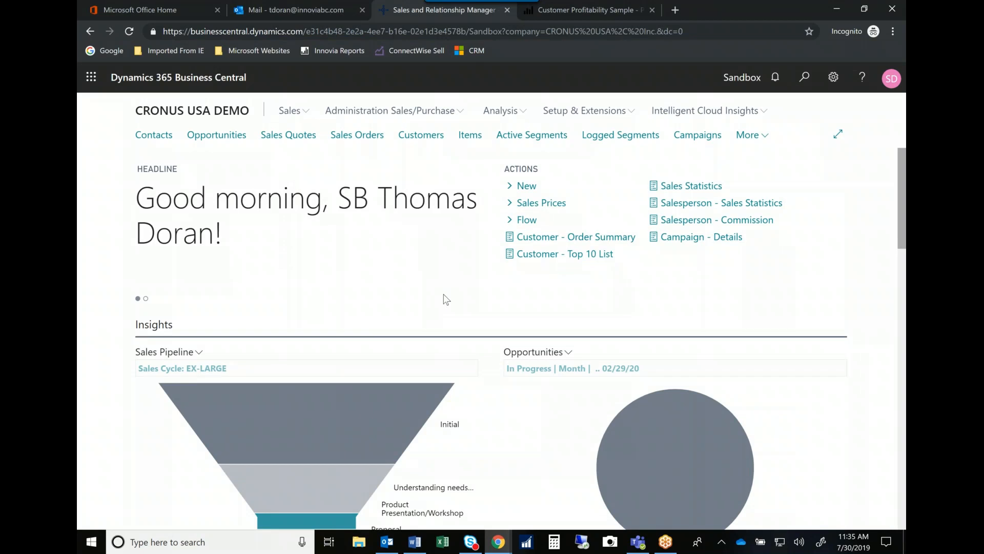
{"action": "mouse_move", "coordinate": [214, 159]}
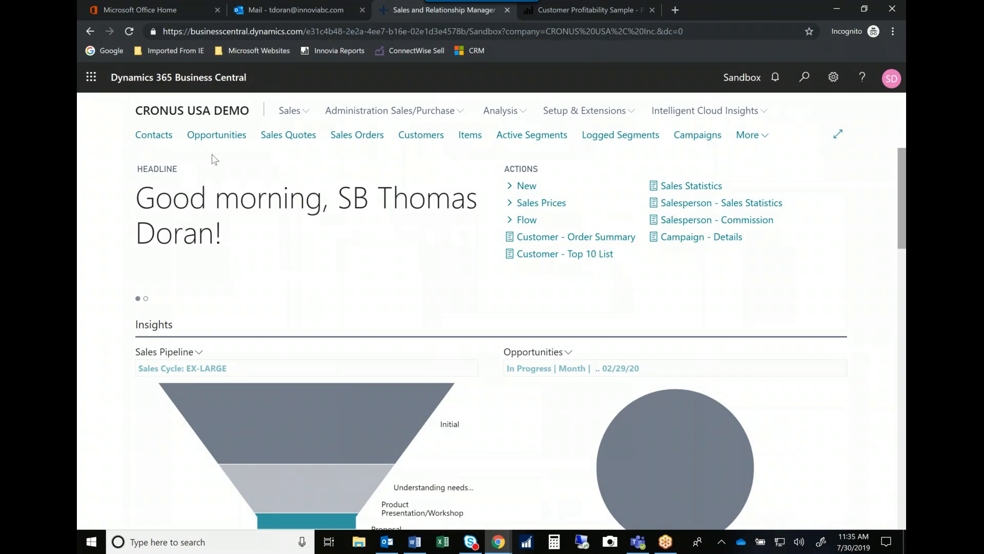
{"action": "mouse_move", "coordinate": [207, 146]}
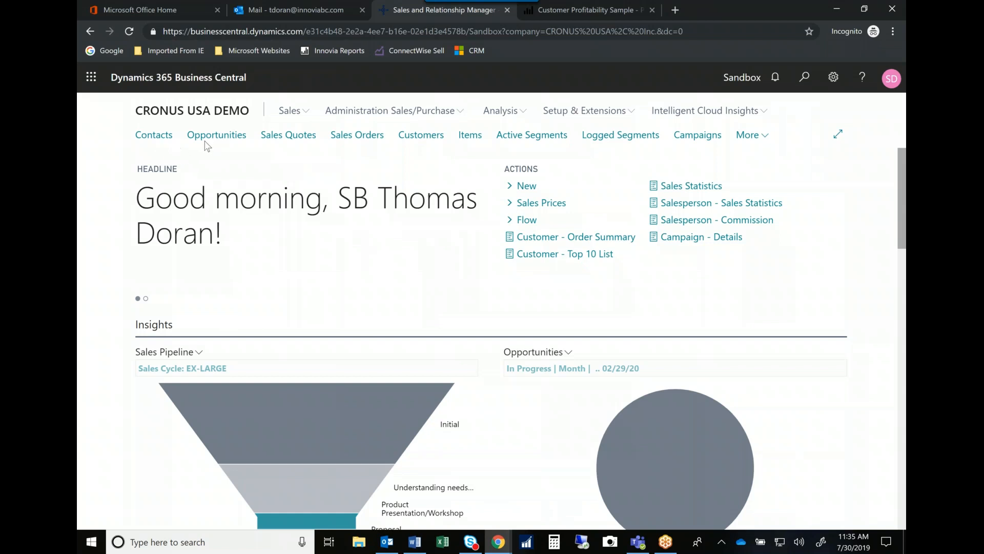
{"action": "mouse_move", "coordinate": [288, 148]}
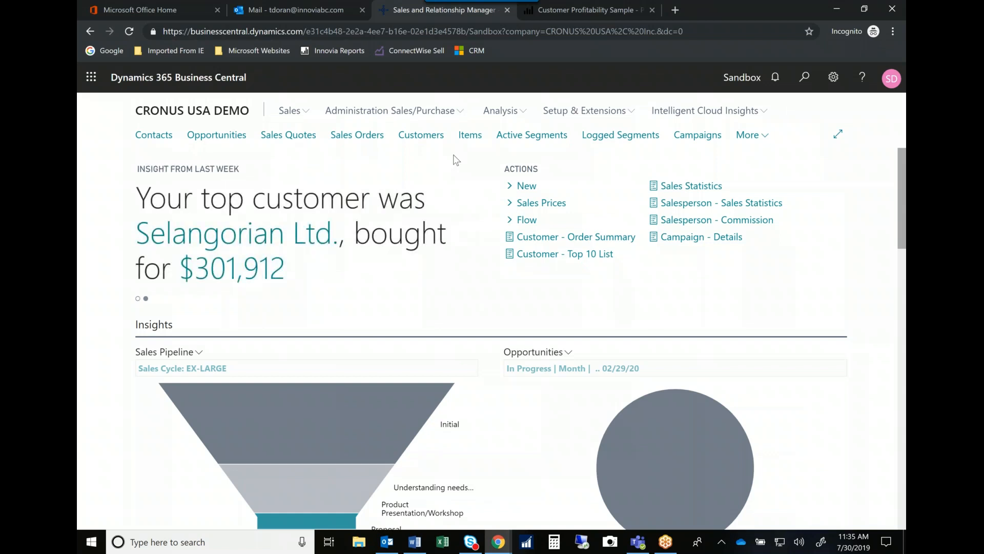
{"action": "mouse_move", "coordinate": [484, 283]}
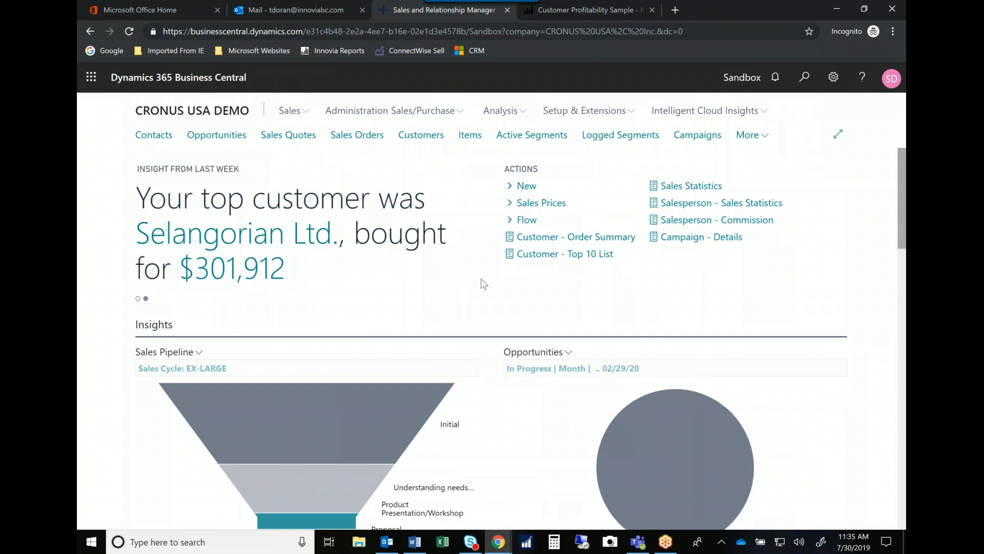
{"action": "mouse_move", "coordinate": [487, 285]}
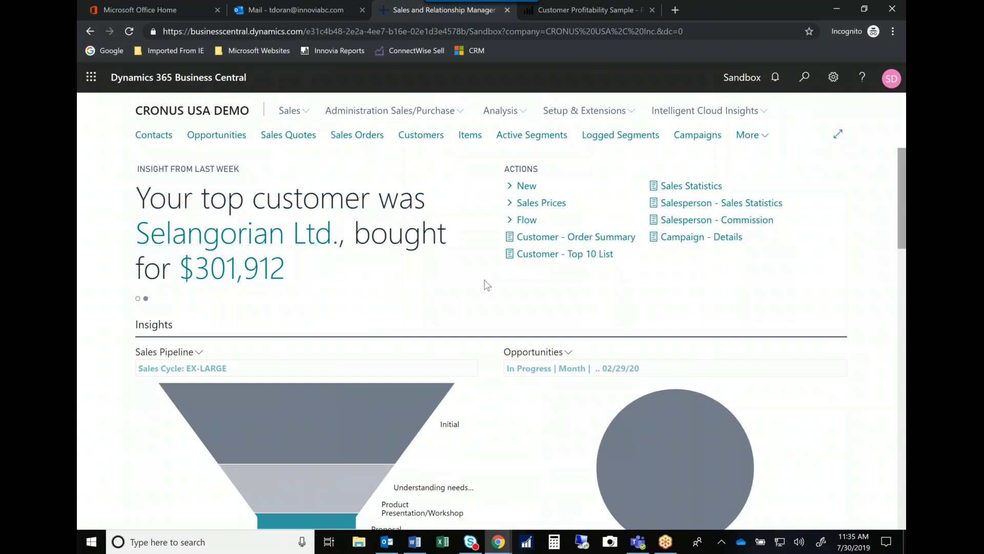
{"action": "scroll", "scroll_direction": "down", "scroll_amount": 3}
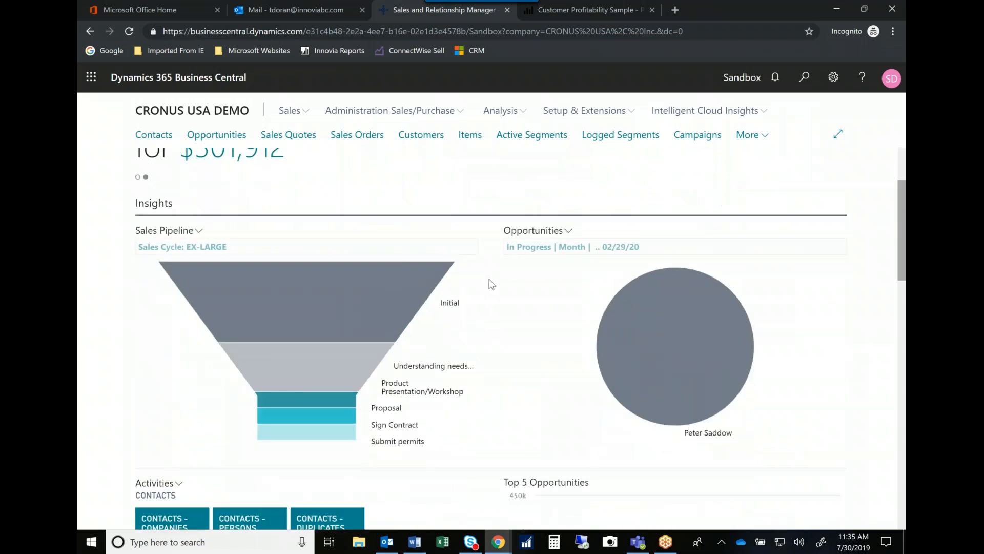
{"action": "mouse_move", "coordinate": [403, 311]}
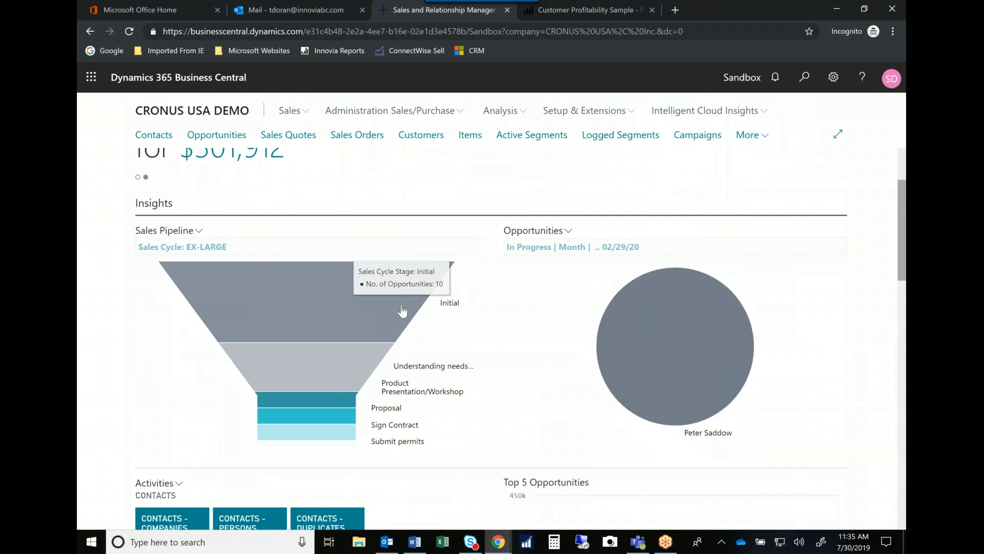
{"action": "mouse_move", "coordinate": [399, 315]}
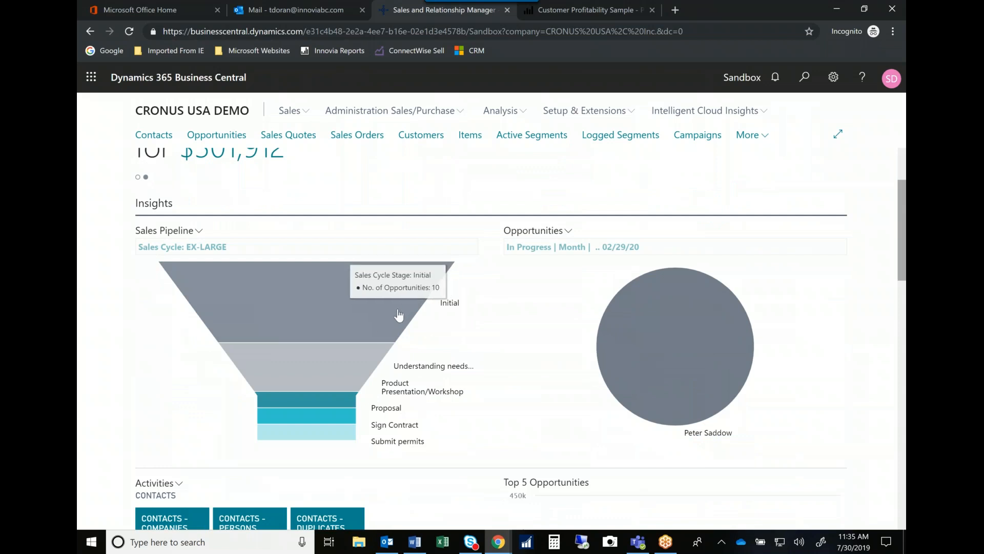
{"action": "mouse_move", "coordinate": [337, 390]}
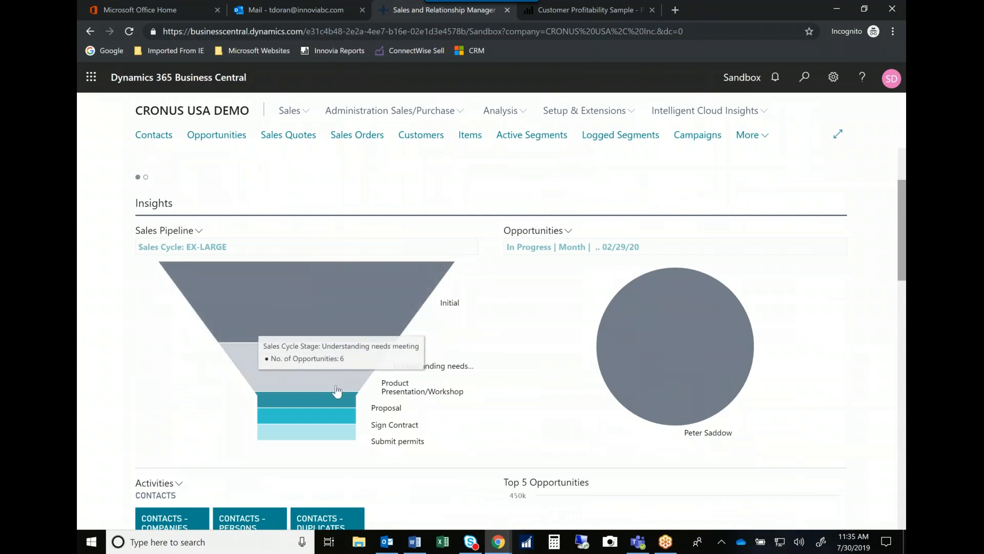
{"action": "mouse_move", "coordinate": [337, 415]}
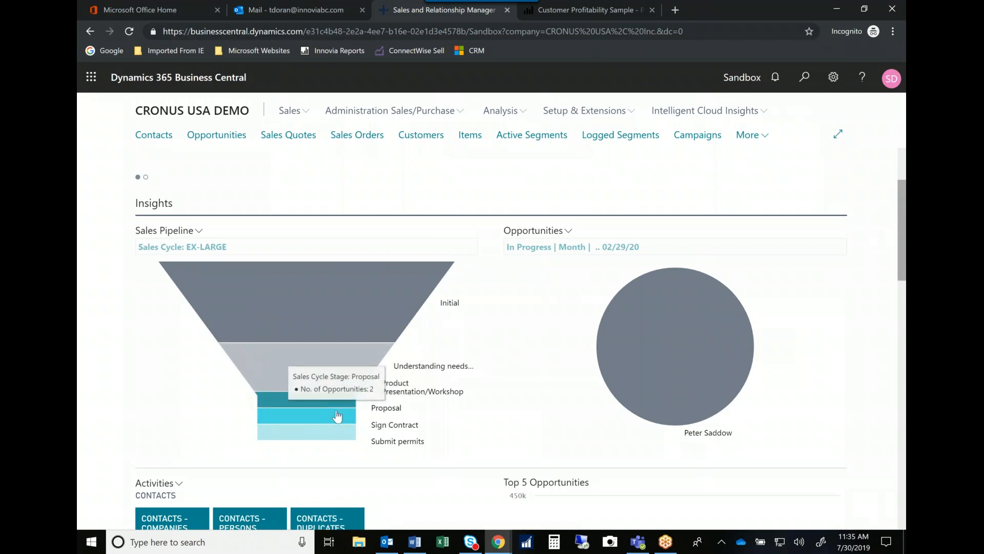
{"action": "mouse_move", "coordinate": [476, 379]}
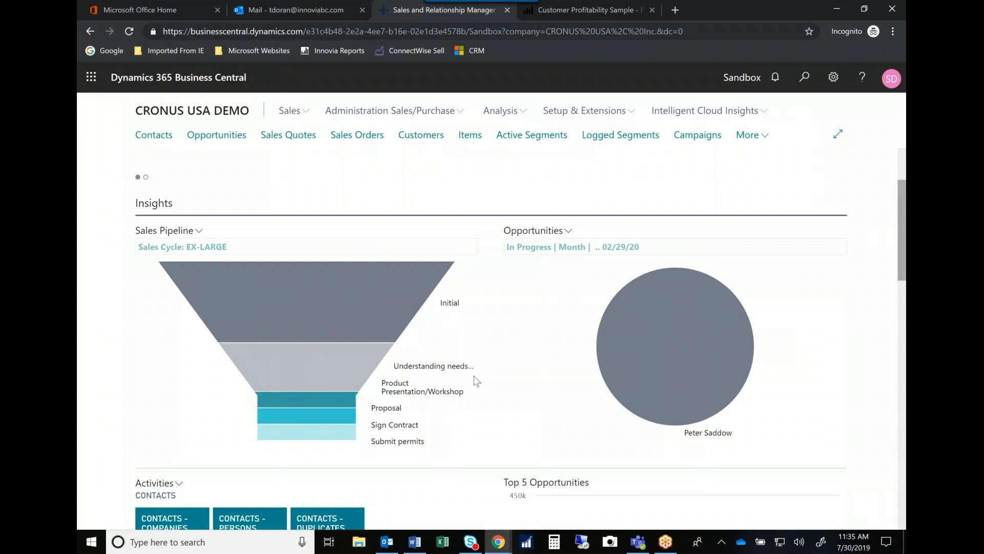
{"action": "mouse_move", "coordinate": [633, 386]}
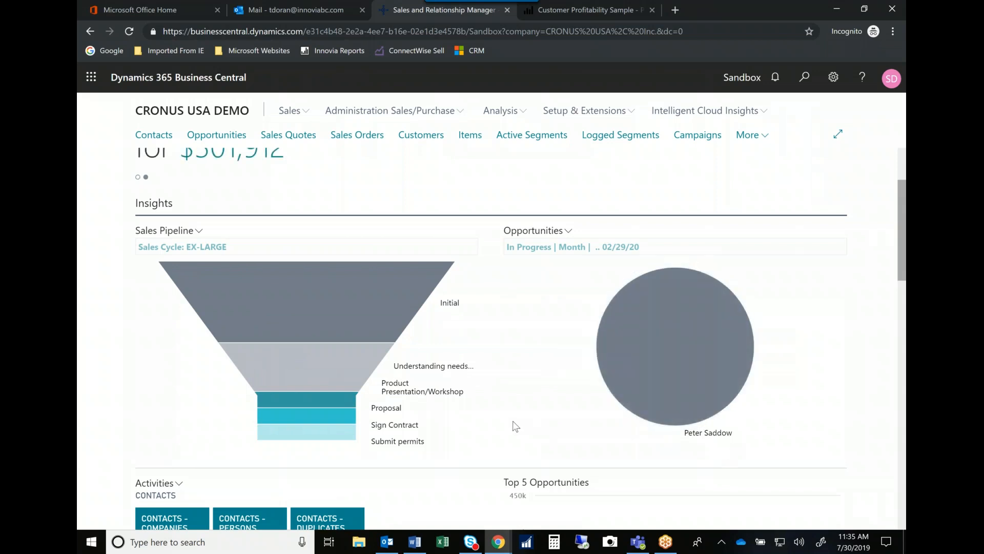
{"action": "scroll", "scroll_direction": "down", "scroll_amount": 3}
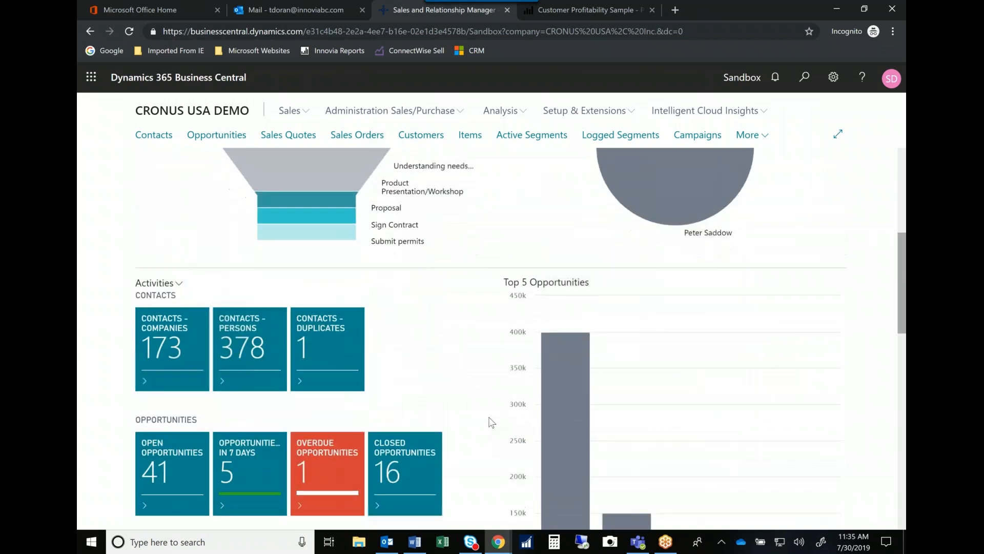
{"action": "scroll", "scroll_direction": "down", "scroll_amount": 3}
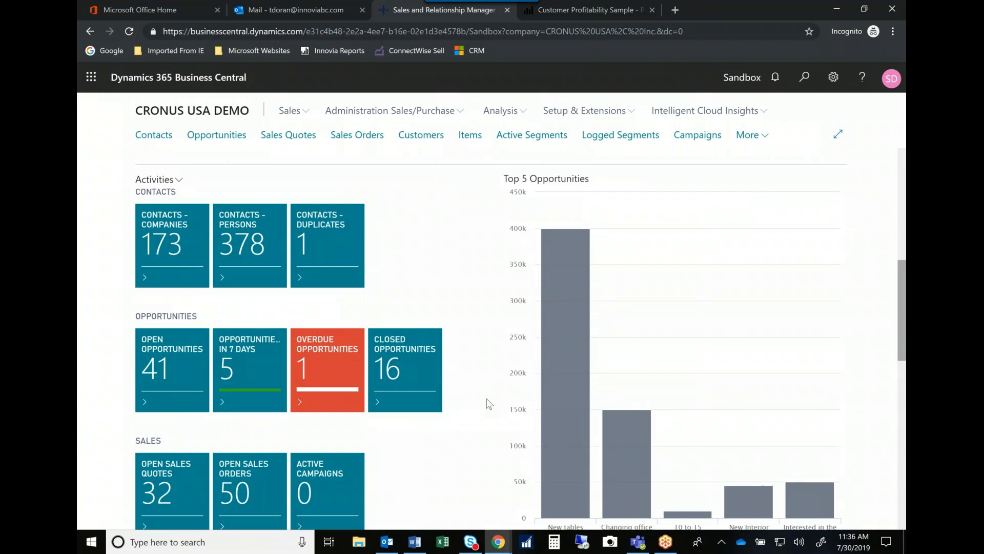
{"action": "mouse_move", "coordinate": [433, 416]}
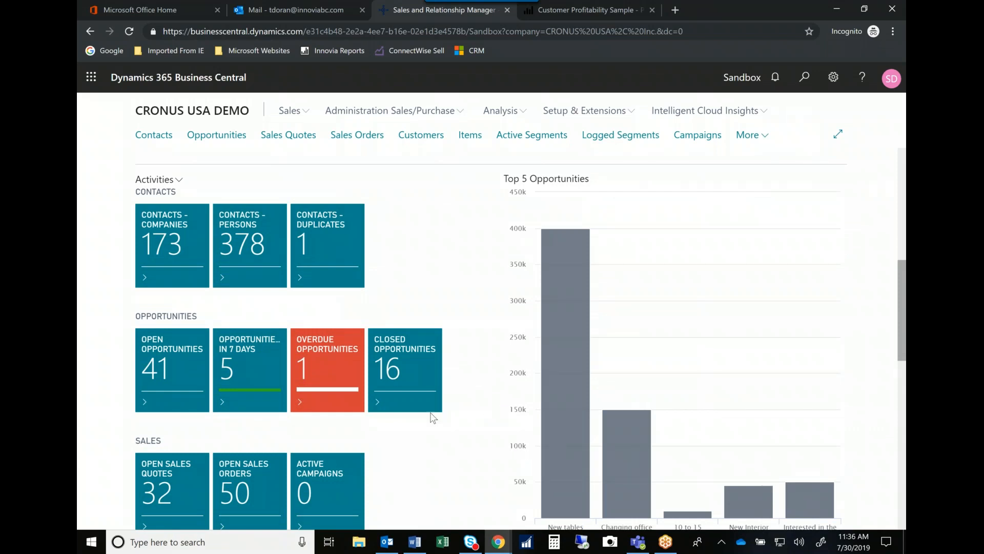
{"action": "mouse_move", "coordinate": [337, 376]}
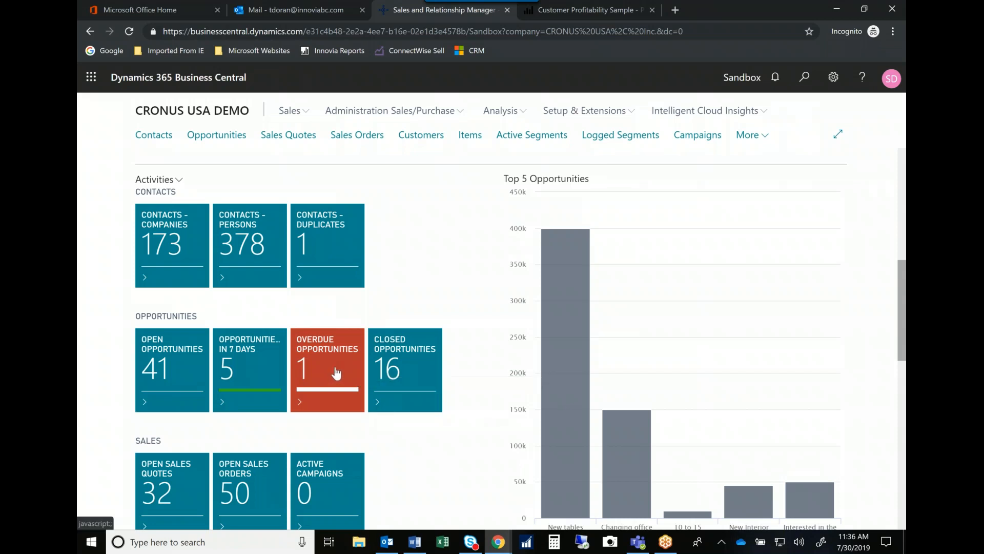
{"action": "left_click", "coordinate": [328, 370]}
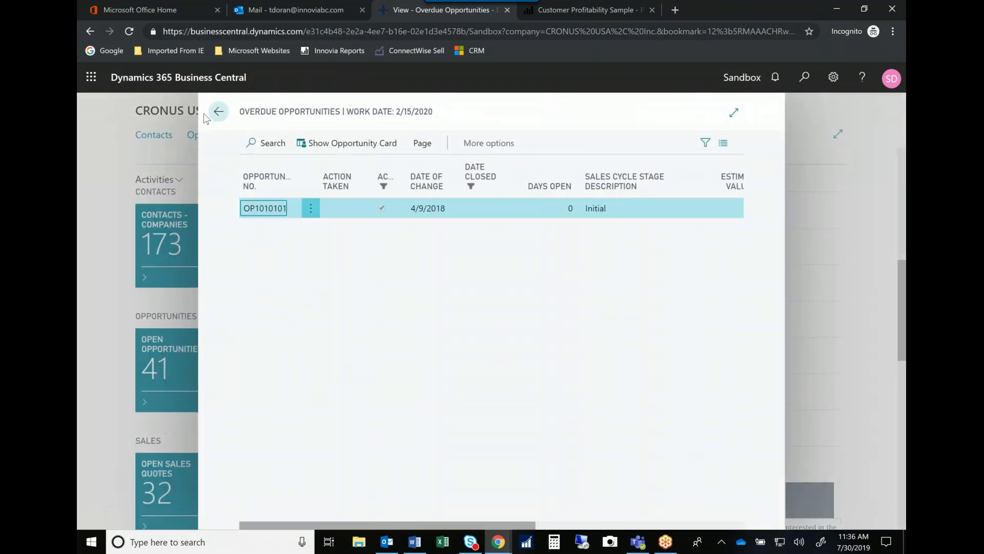
{"action": "left_click", "coordinate": [219, 111]}
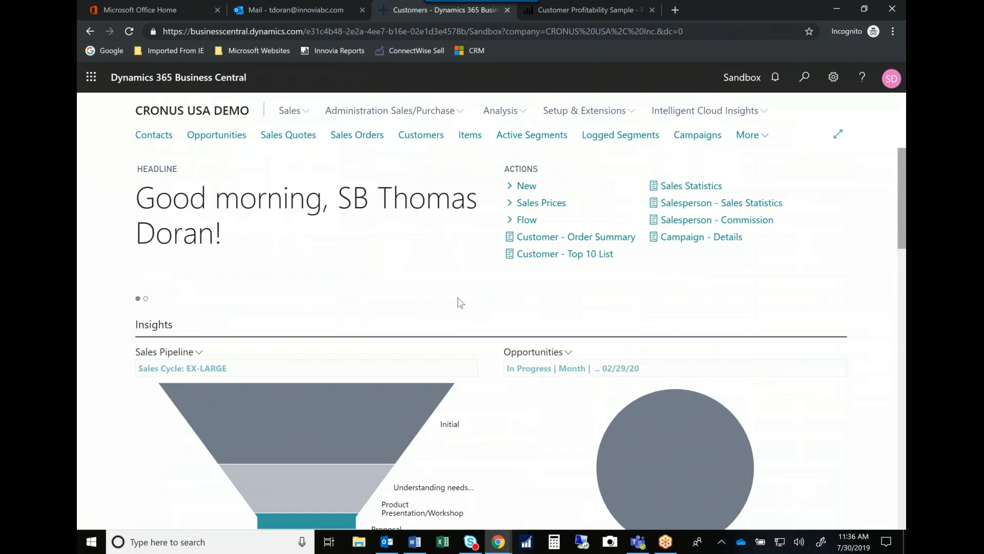
{"action": "mouse_move", "coordinate": [804, 76]}
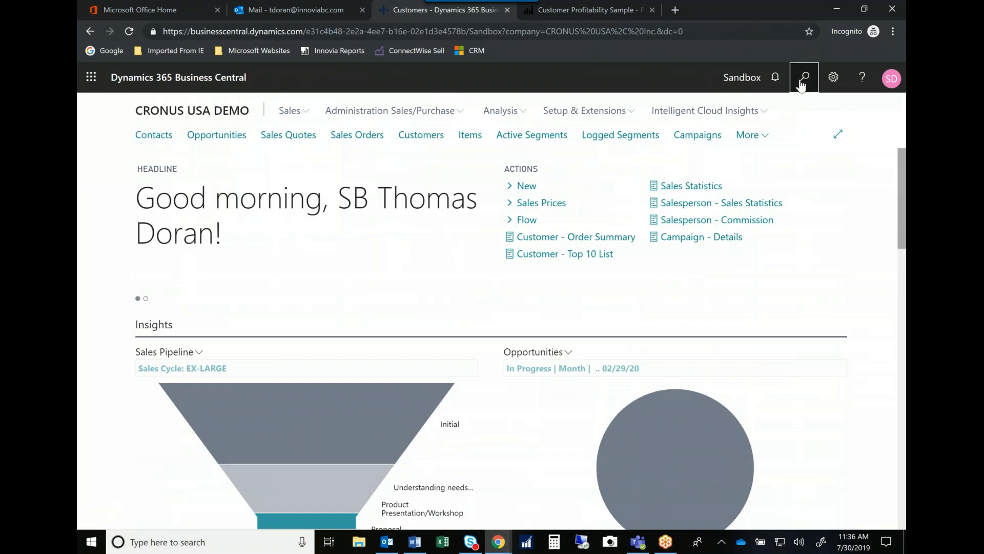
Step: Search Tell Me for 'sale' and go to the Sales Cycles page
{"action": "type", "text": "sales cy"}
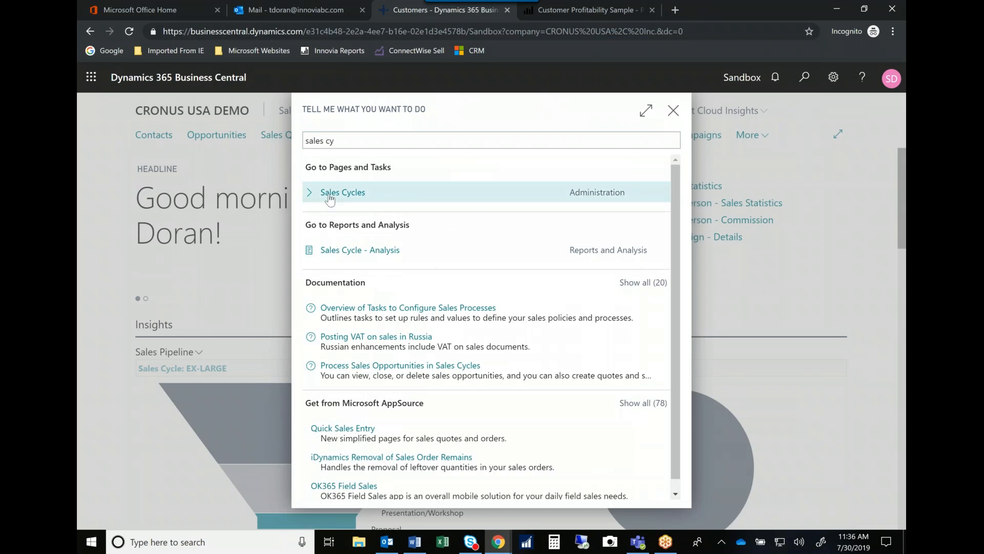
{"action": "left_click", "coordinate": [342, 193]}
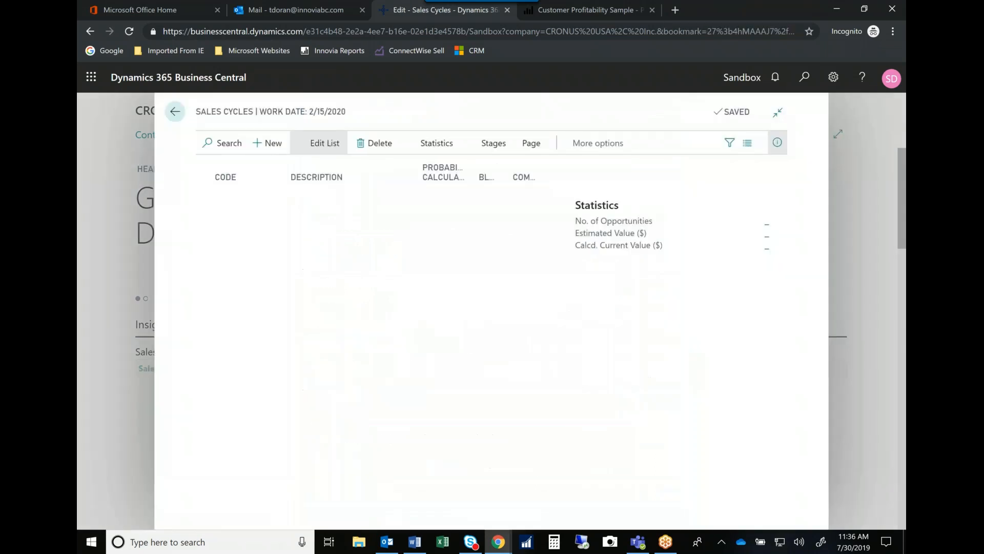
Step: View the EX-LARGE sales cycle's seven stages, then back out to the home page
{"action": "left_click", "coordinate": [325, 143]}
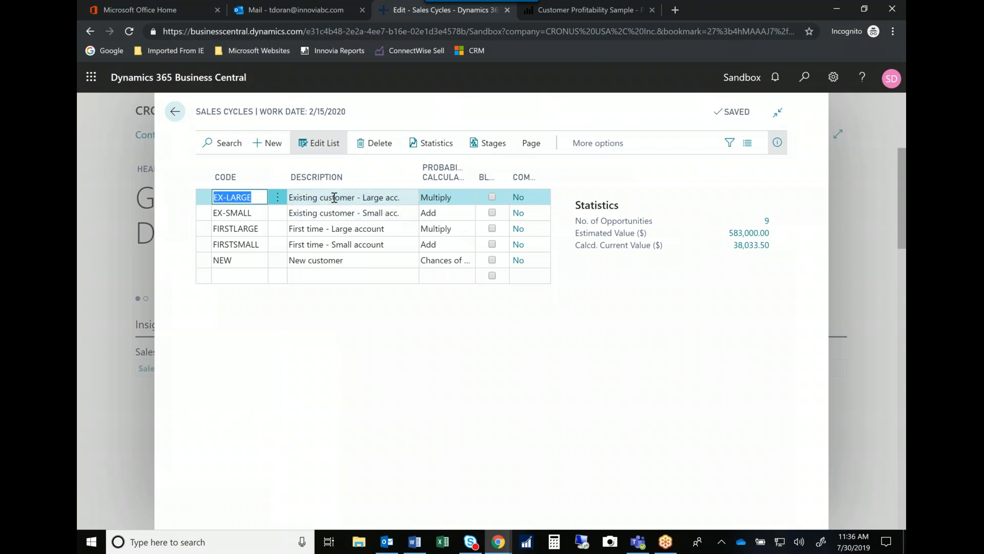
{"action": "mouse_move", "coordinate": [336, 214]}
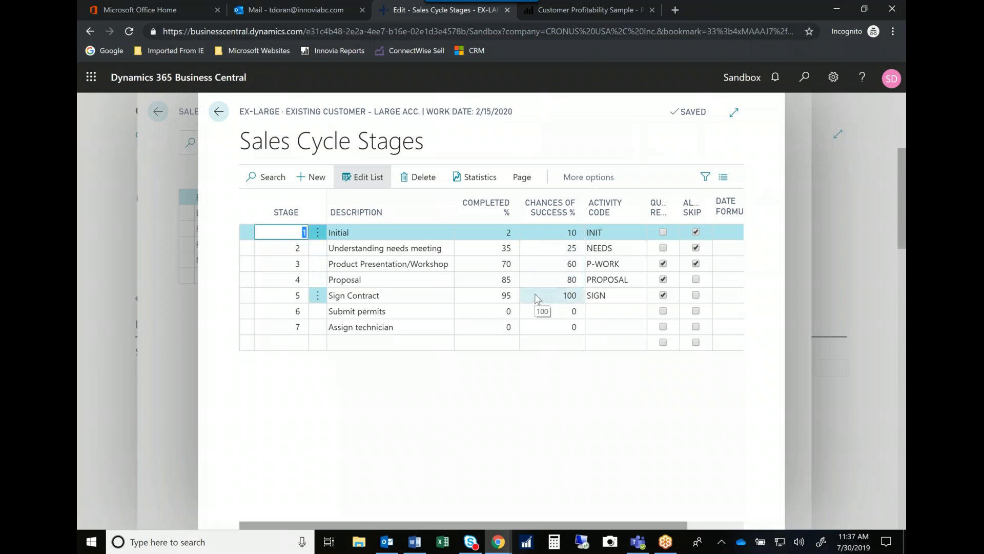
{"action": "mouse_move", "coordinate": [219, 111]}
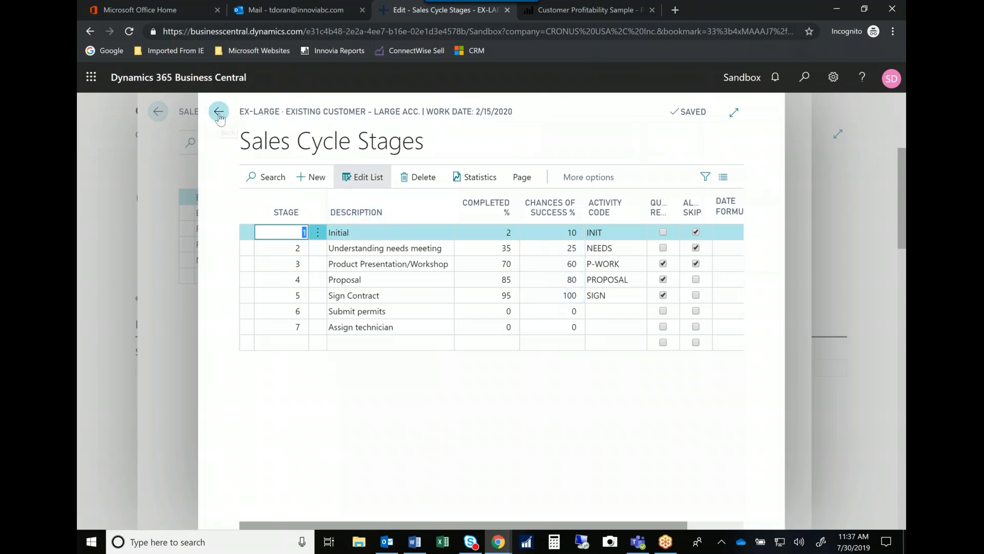
{"action": "left_click", "coordinate": [219, 112]}
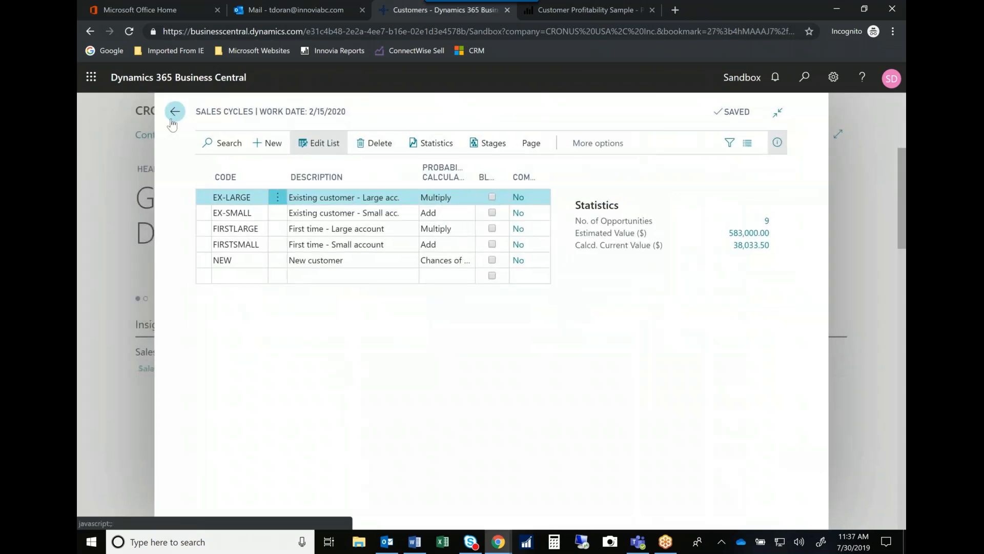
{"action": "left_click", "coordinate": [174, 111]}
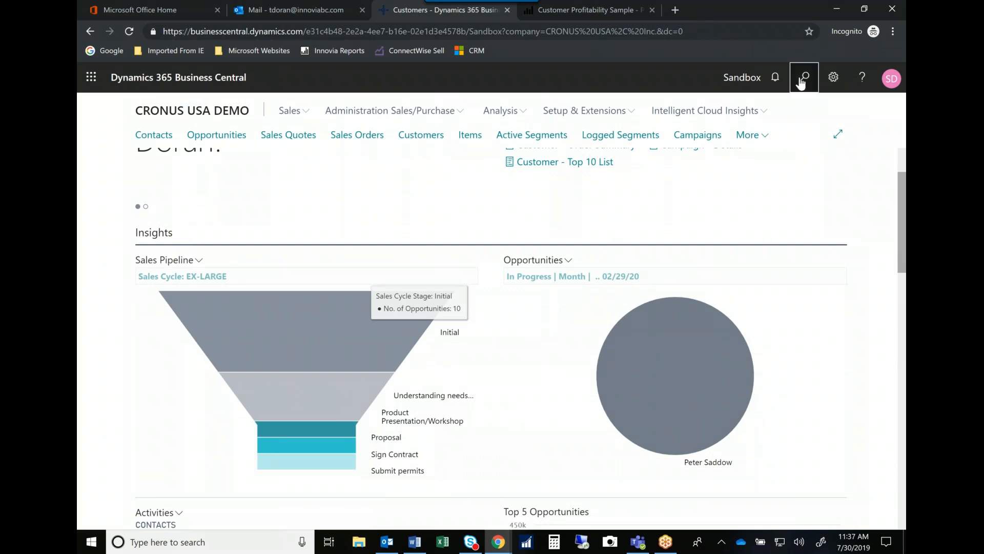
Step: Find Questionnaire Setup via Tell Me and show the COMPANY questionnaire's questions
{"action": "left_click", "coordinate": [804, 78]}
{"action": "type", "text": "Question"}
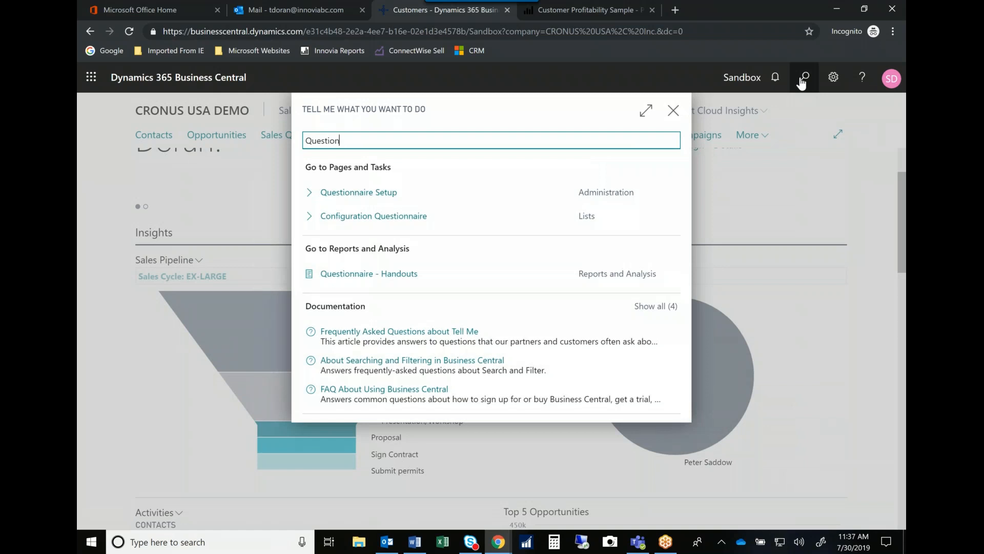
{"action": "mouse_move", "coordinate": [711, 90]}
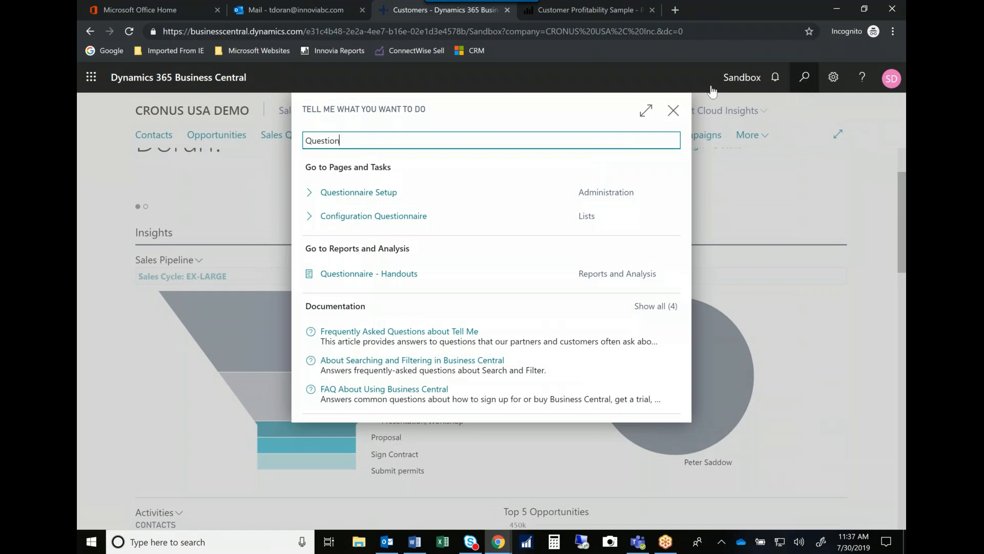
{"action": "left_click", "coordinate": [359, 192]}
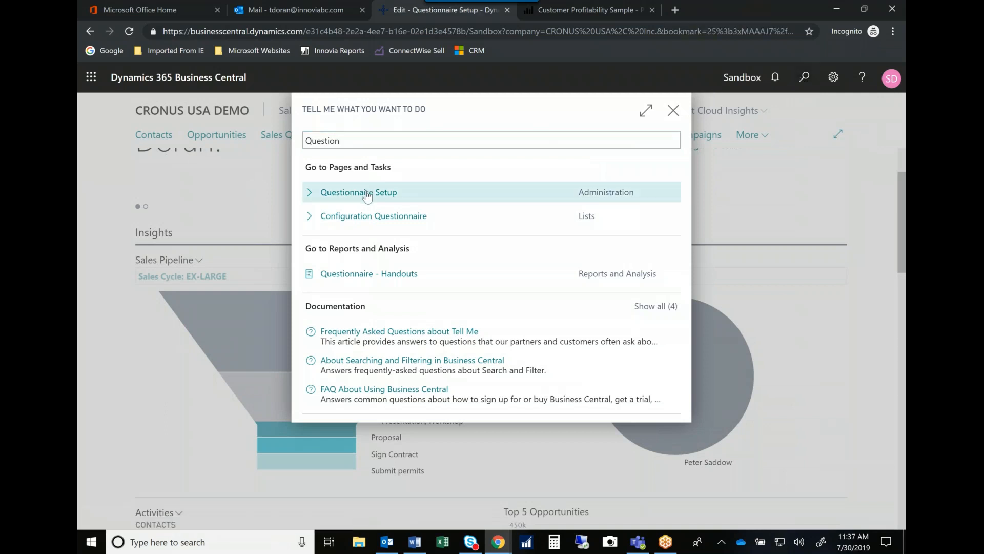
{"action": "left_click", "coordinate": [358, 193]}
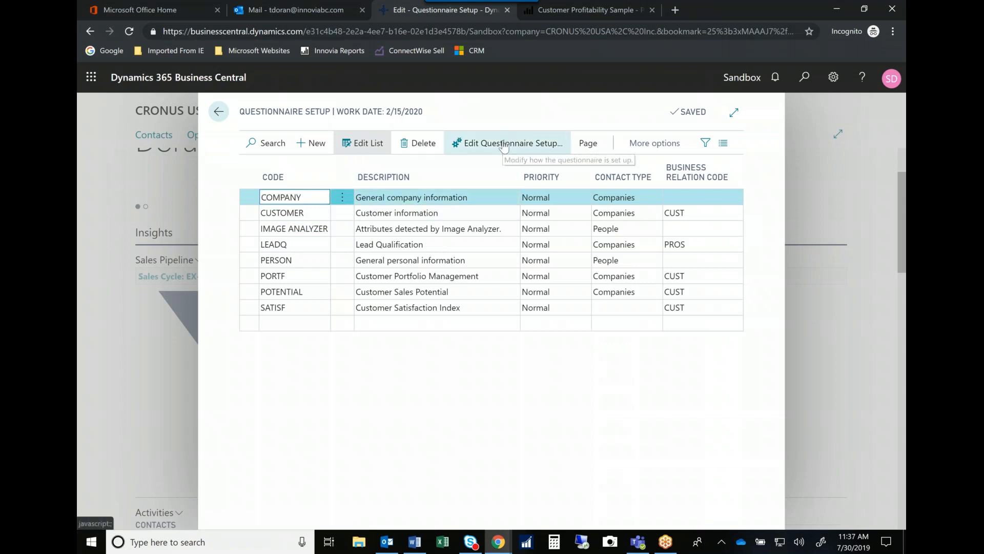
{"action": "left_click", "coordinate": [513, 142]}
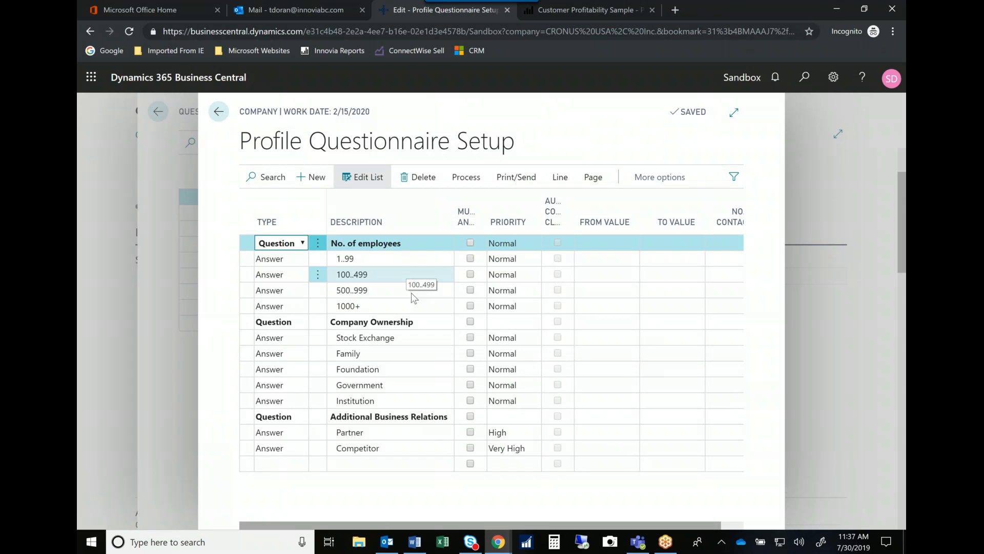
{"action": "mouse_move", "coordinate": [409, 357]}
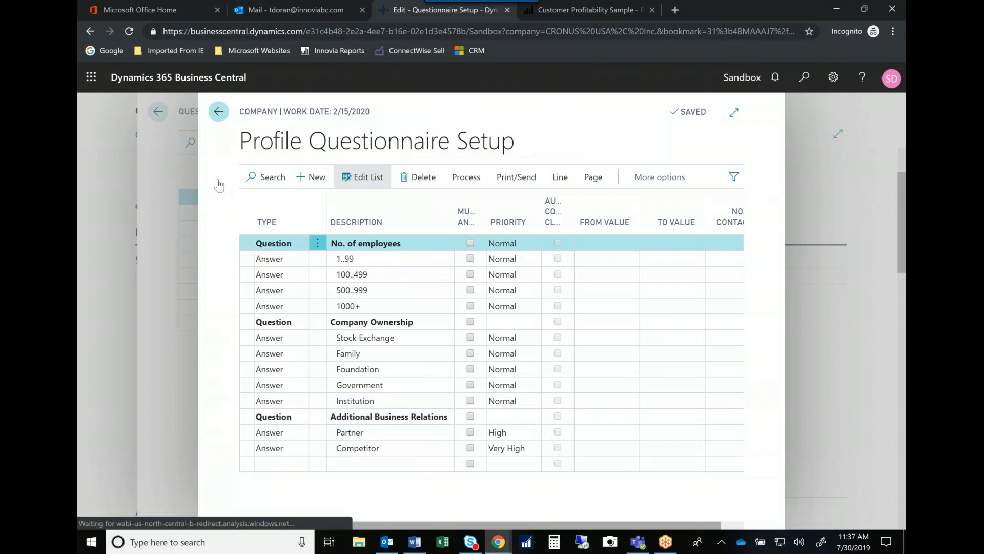
Step: Review the PERSON questionnaire's questions, leave questionnaire setup, and go to the Contacts list
{"action": "left_click", "coordinate": [219, 111]}
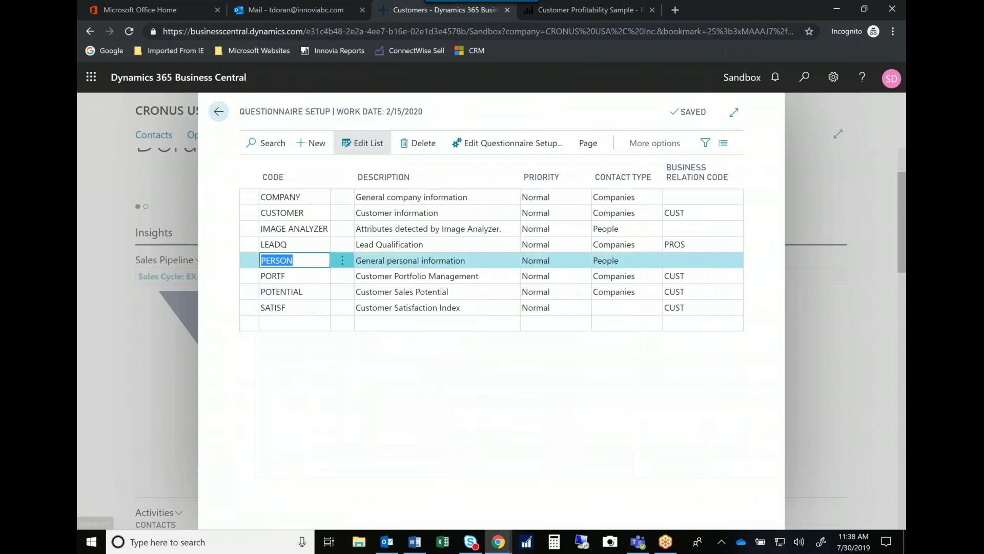
{"action": "left_click", "coordinate": [512, 142]}
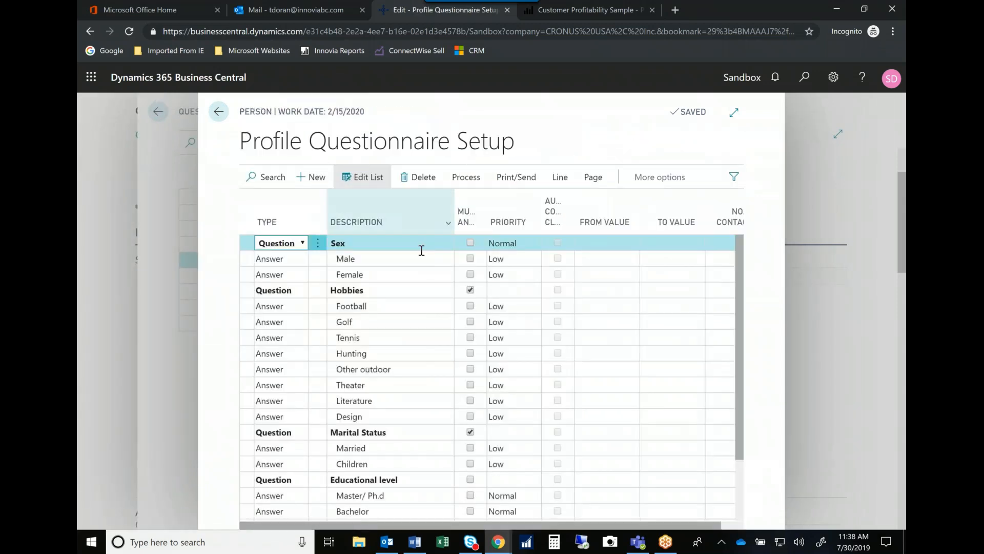
{"action": "mouse_move", "coordinate": [414, 404]}
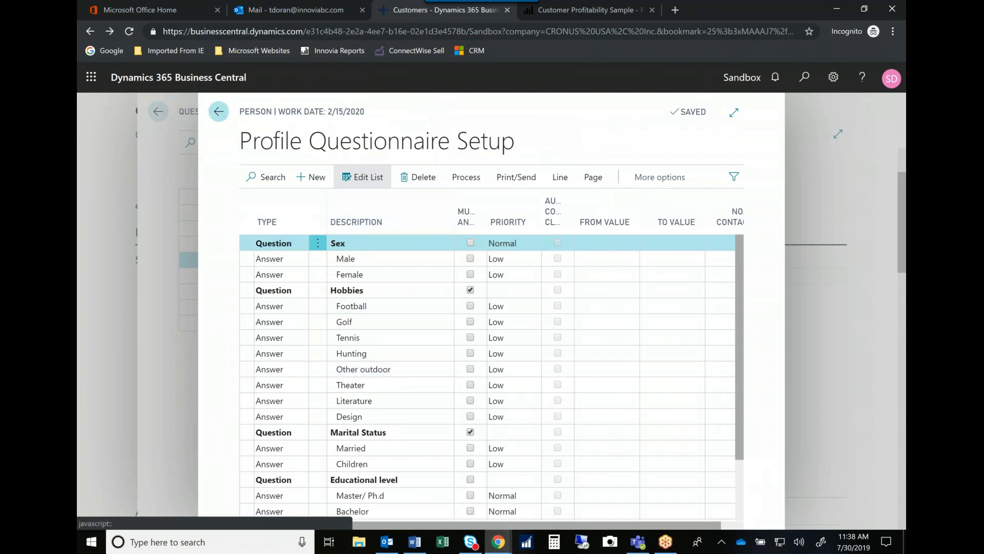
{"action": "left_click", "coordinate": [218, 112]}
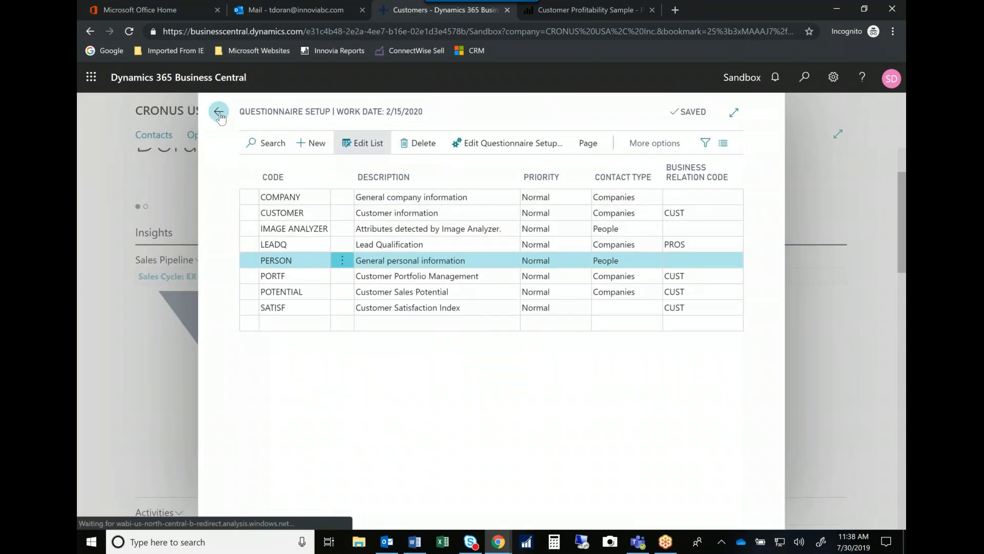
{"action": "left_click", "coordinate": [218, 112]}
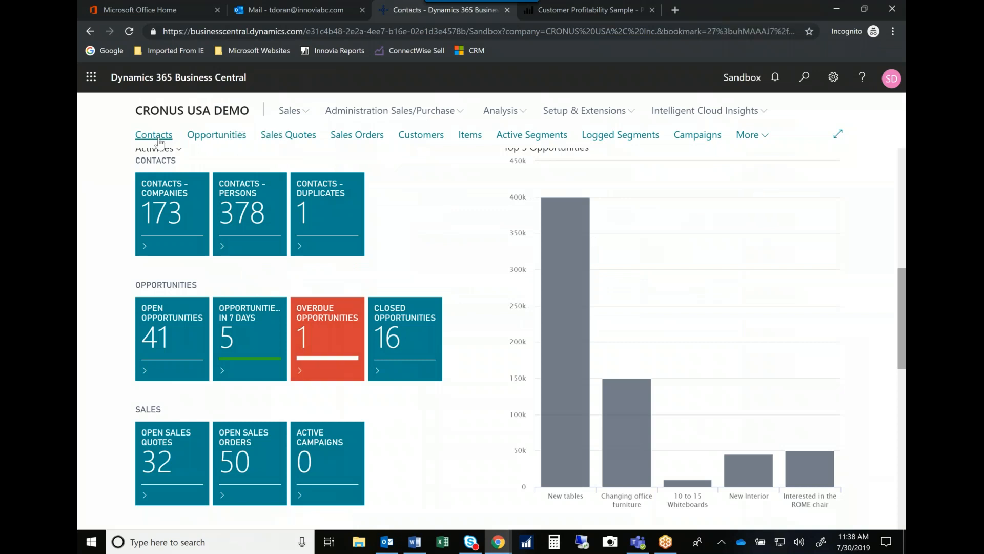
{"action": "left_click", "coordinate": [153, 136]}
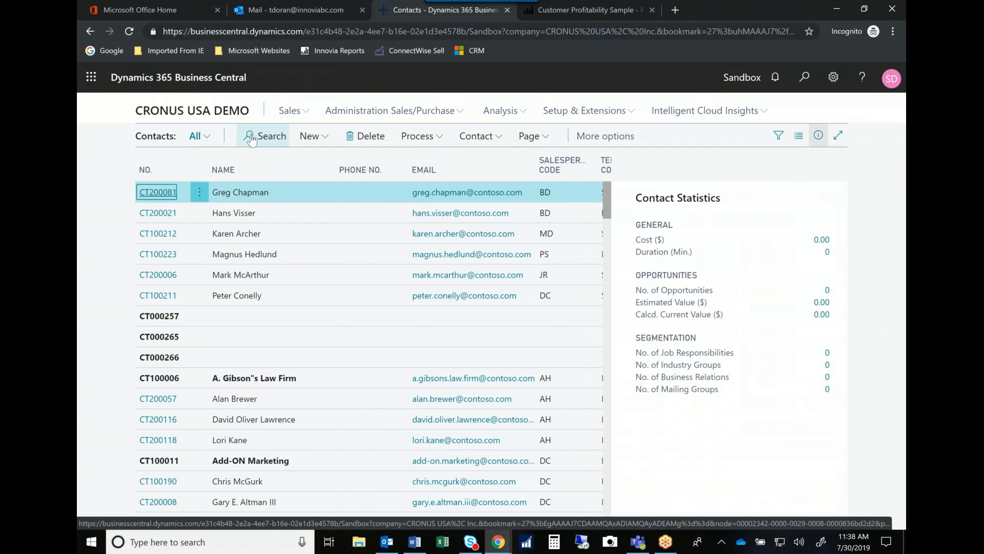
{"action": "left_click", "coordinate": [262, 135]}
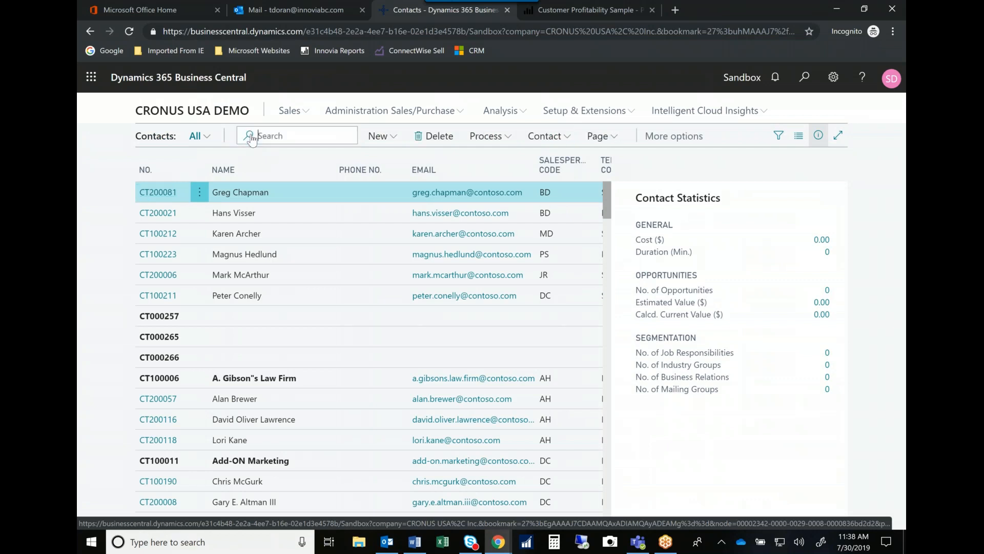
{"action": "type", "text": "Mind"}
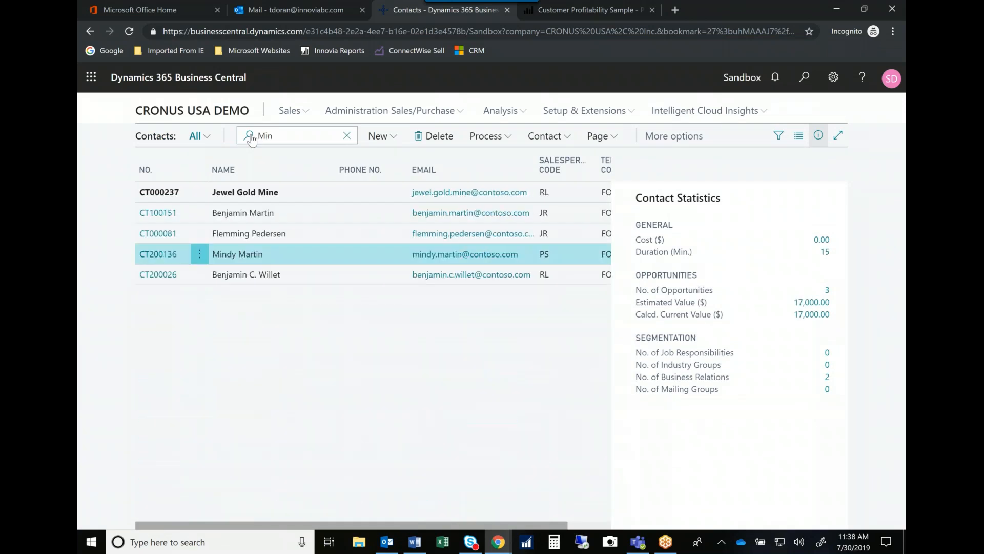
{"action": "key", "text": "Backspace"}
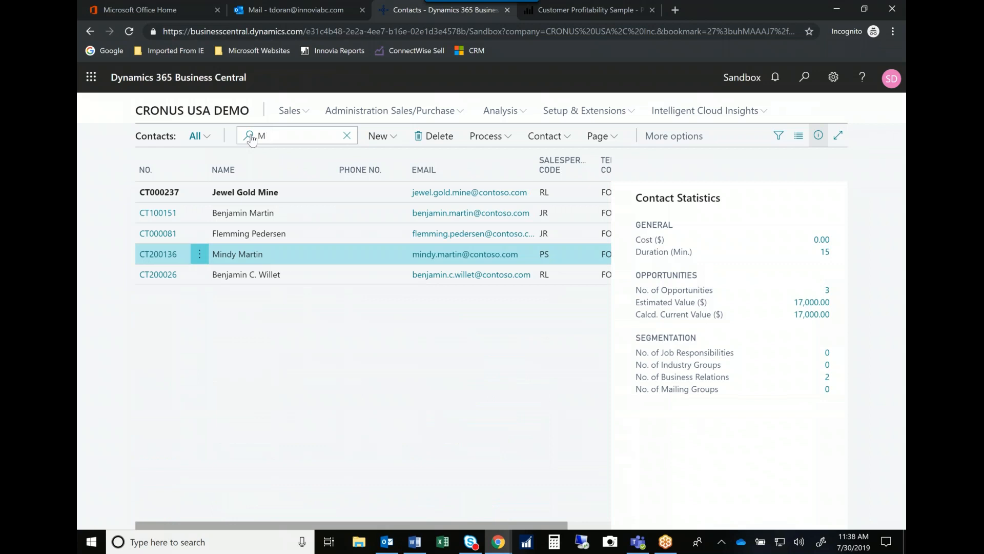
{"action": "type", "text": "artin"}
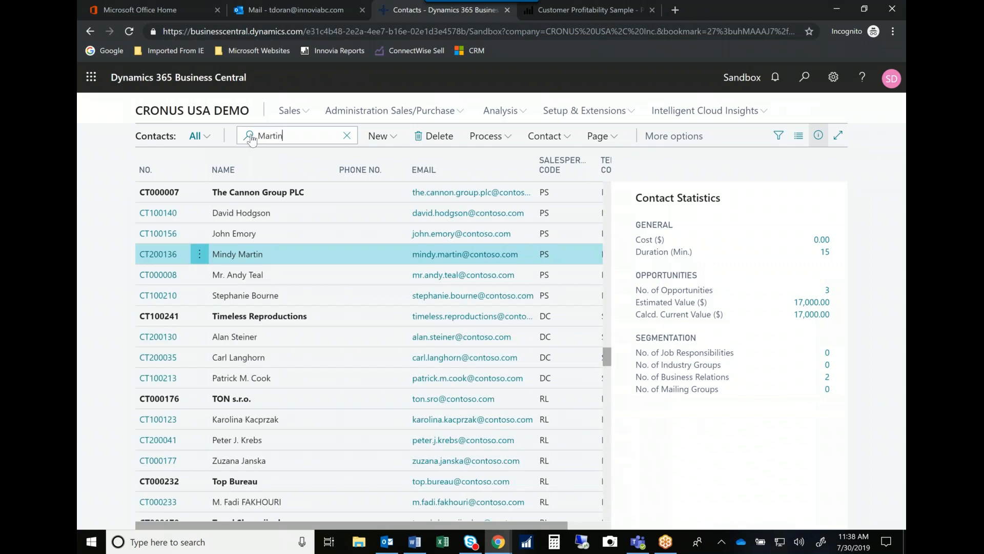
{"action": "key", "text": "Enter"}
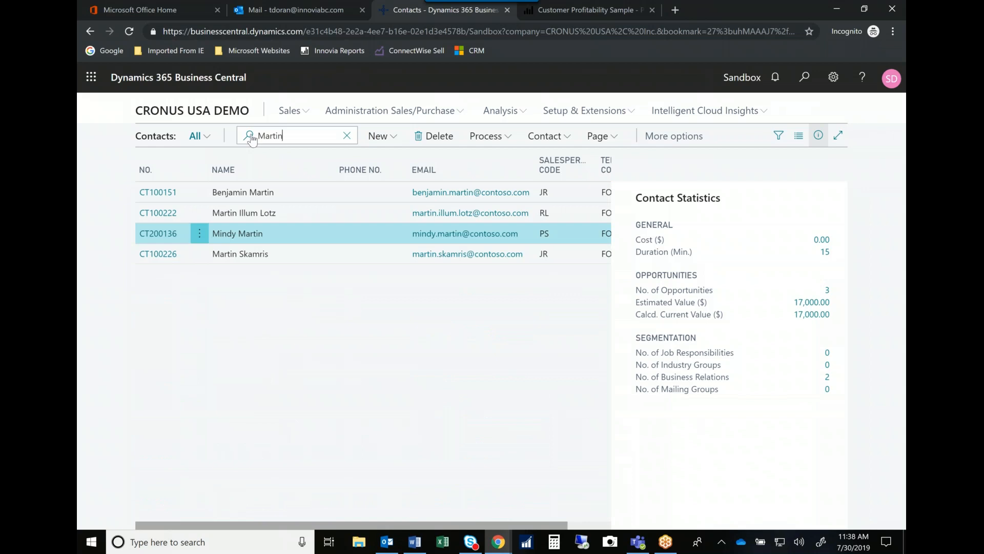
{"action": "mouse_move", "coordinate": [258, 214]}
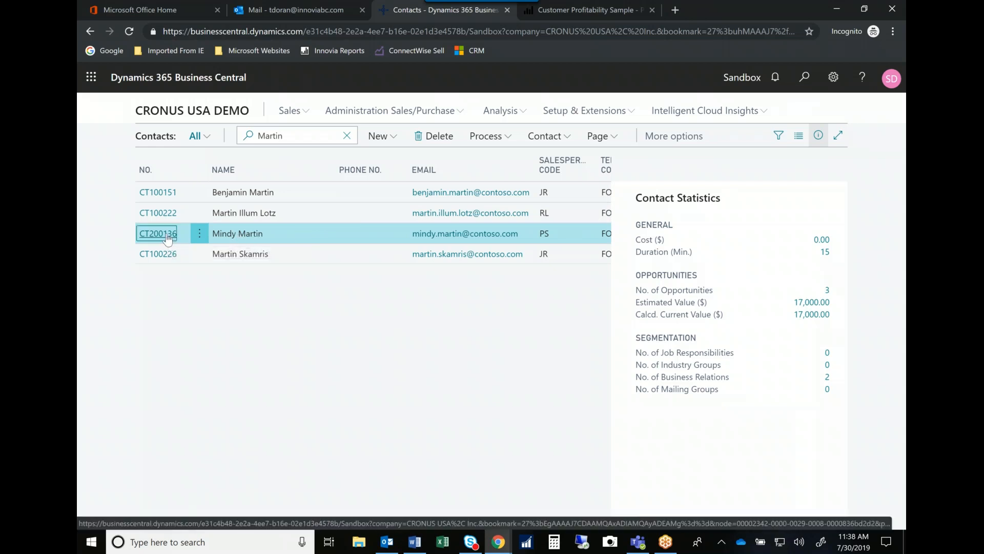
{"action": "left_click", "coordinate": [158, 234]}
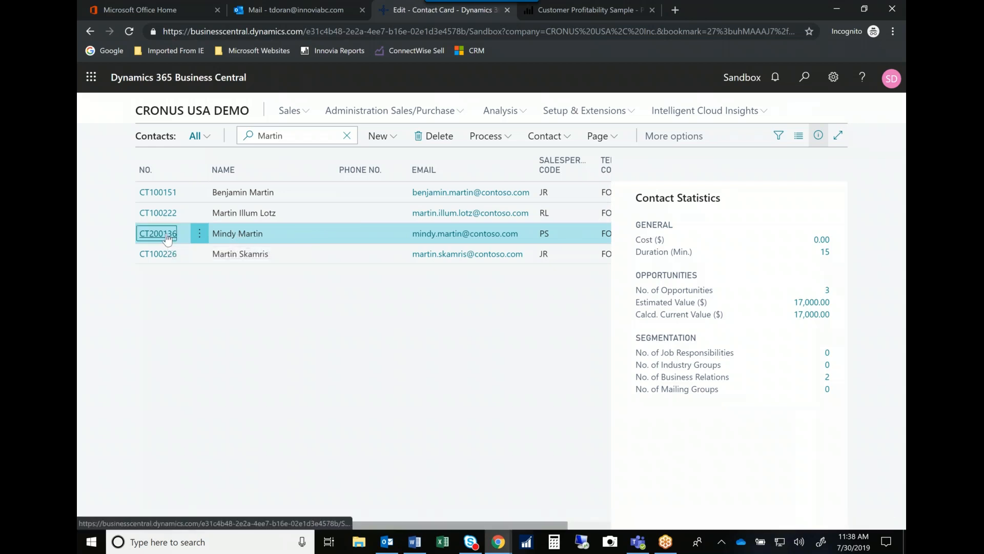
{"action": "left_click", "coordinate": [158, 234]}
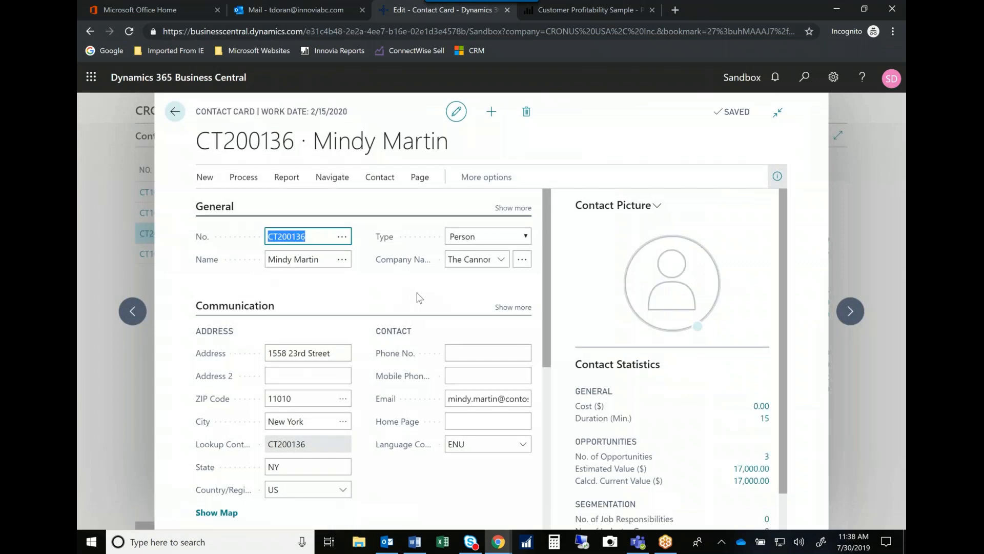
{"action": "scroll", "scroll_direction": "down", "scroll_amount": 3}
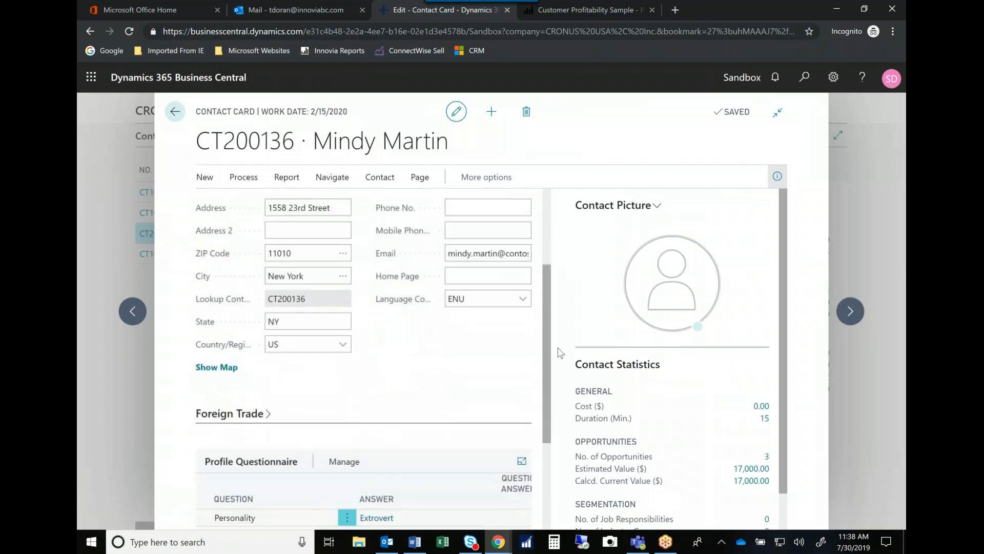
{"action": "scroll", "scroll_direction": "down", "scroll_amount": 3}
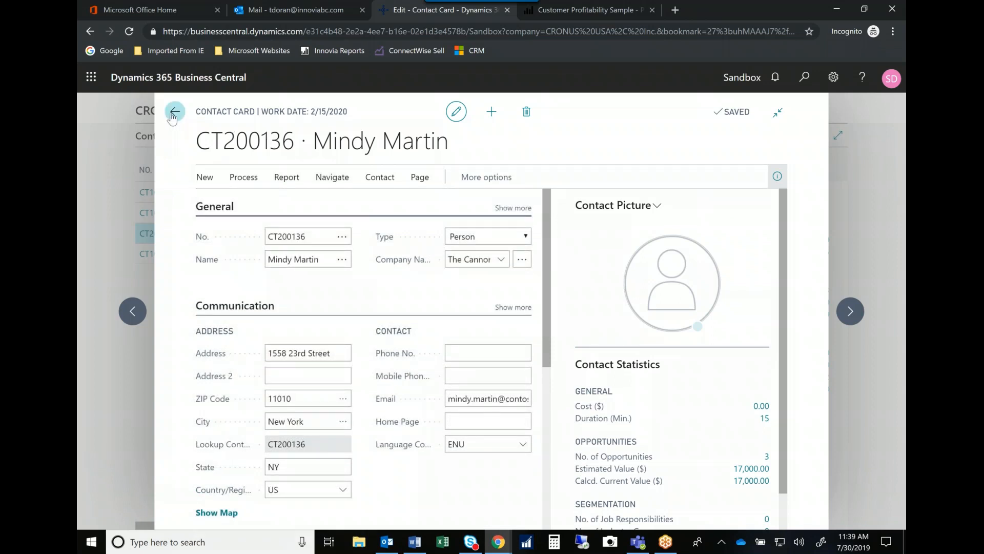
{"action": "left_click", "coordinate": [174, 111]}
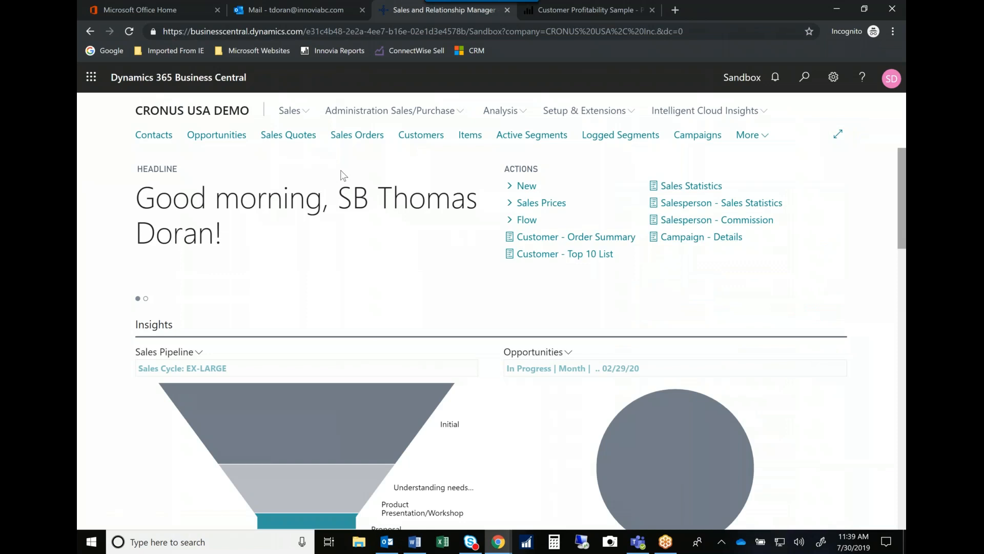
{"action": "mouse_move", "coordinate": [703, 168]}
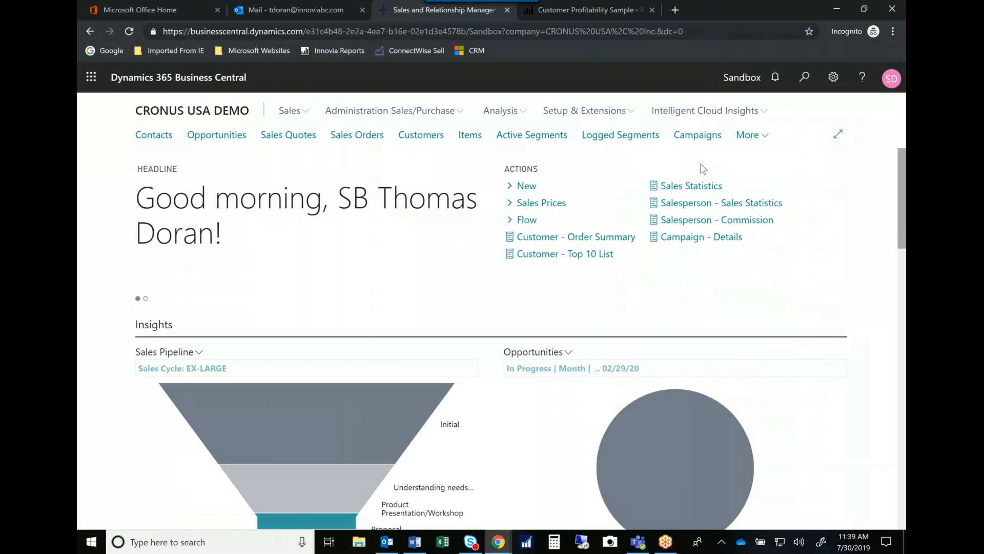
{"action": "mouse_move", "coordinate": [888, 232]}
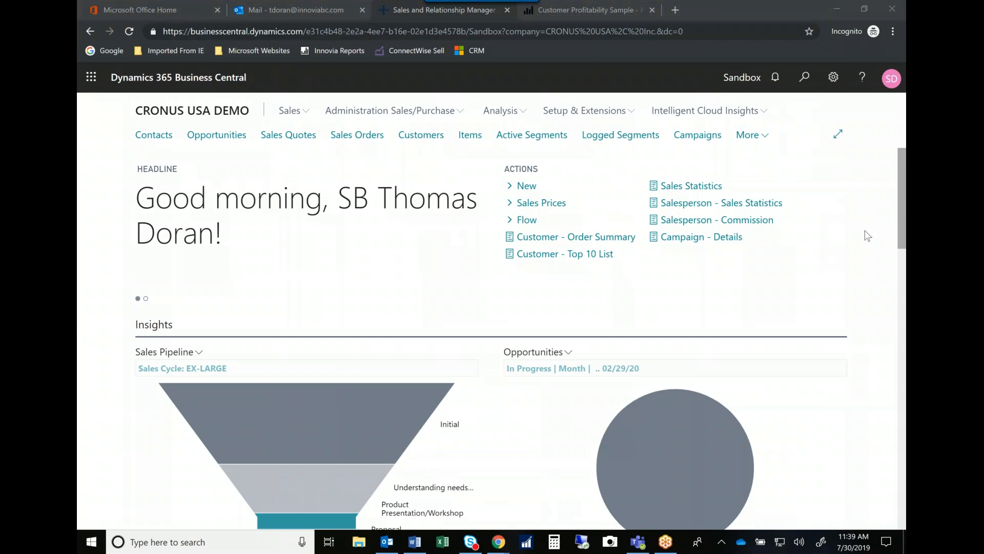
{"action": "mouse_move", "coordinate": [720, 437]}
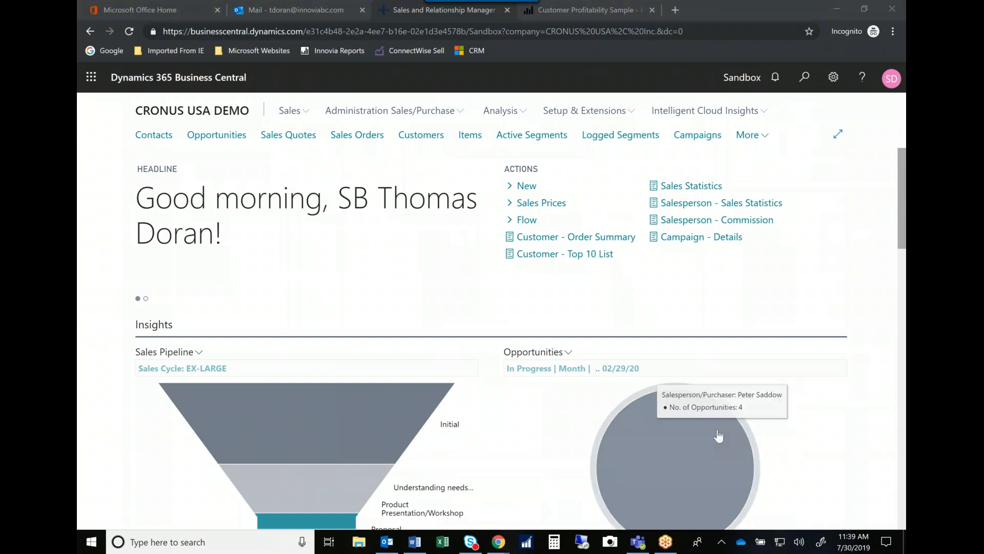